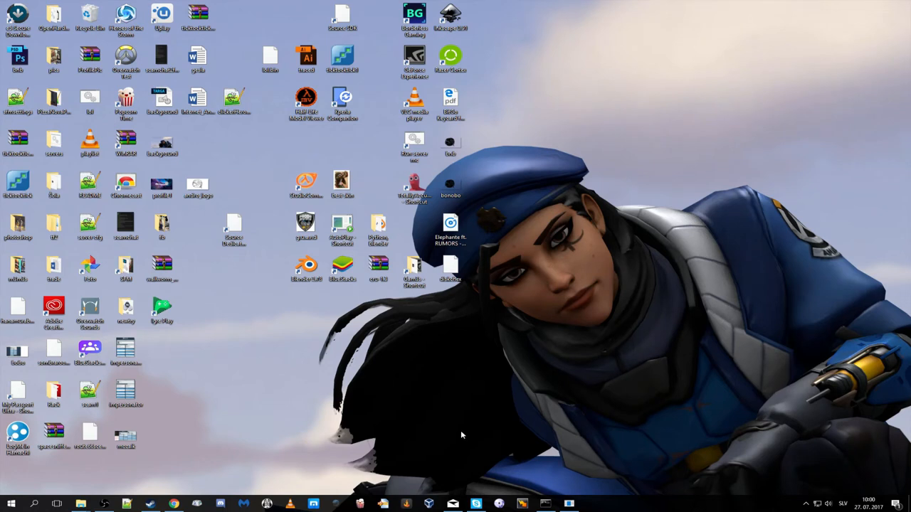
{"action": "mouse_move", "coordinate": [390, 447]}
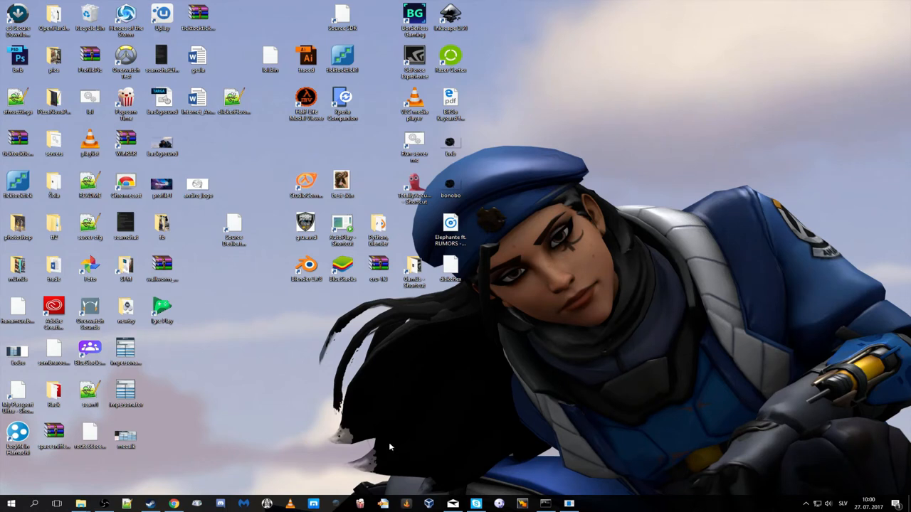
{"action": "mouse_move", "coordinate": [157, 498]}
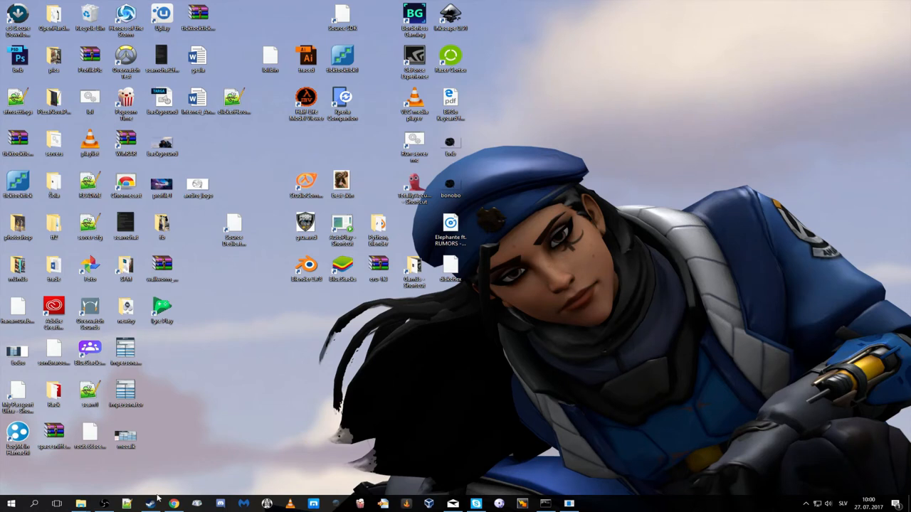
Bring up the browser window and scroll through the page
{"action": "left_click", "coordinate": [149, 504]}
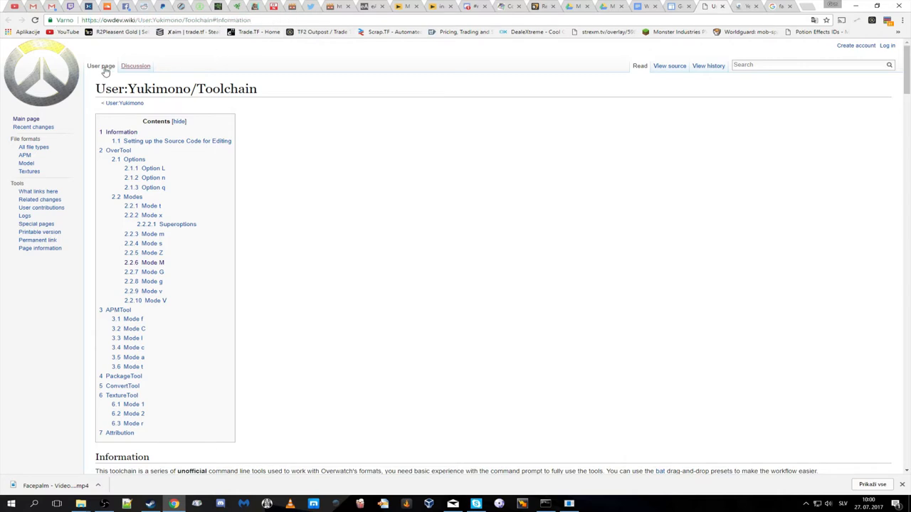
{"action": "left_click", "coordinate": [100, 65]}
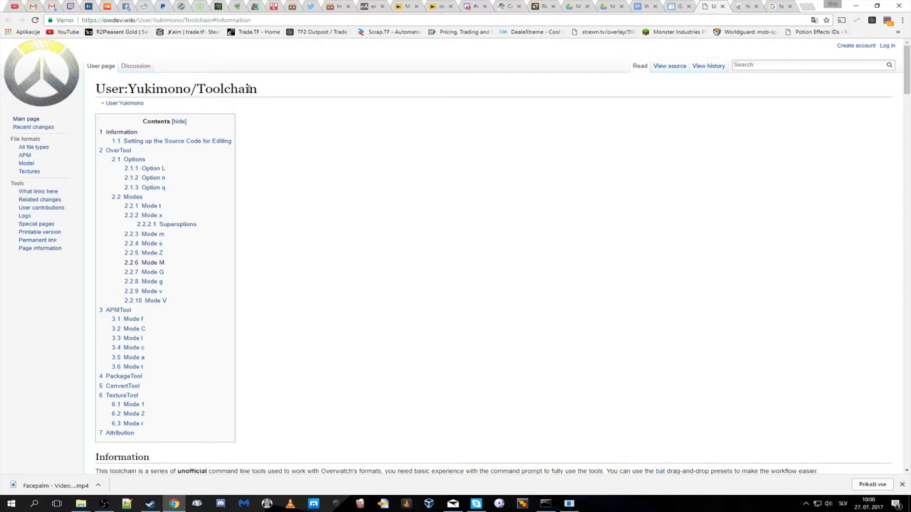
{"action": "scroll", "scroll_direction": "down", "scroll_amount": 3}
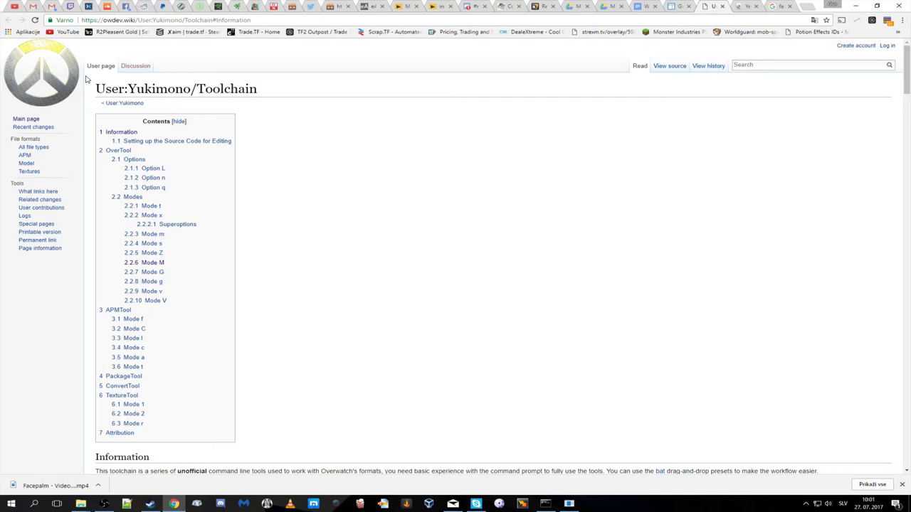
{"action": "mouse_move", "coordinate": [275, 110]}
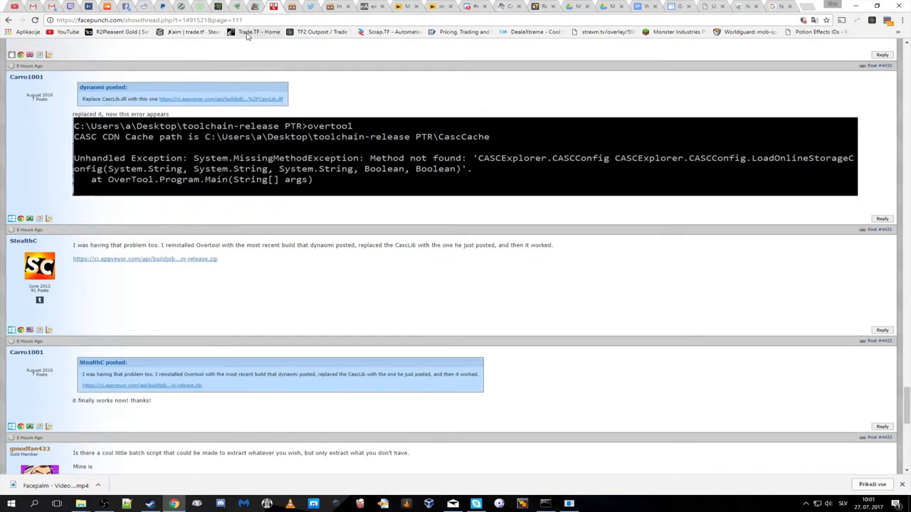
{"action": "left_click", "coordinate": [142, 20]}
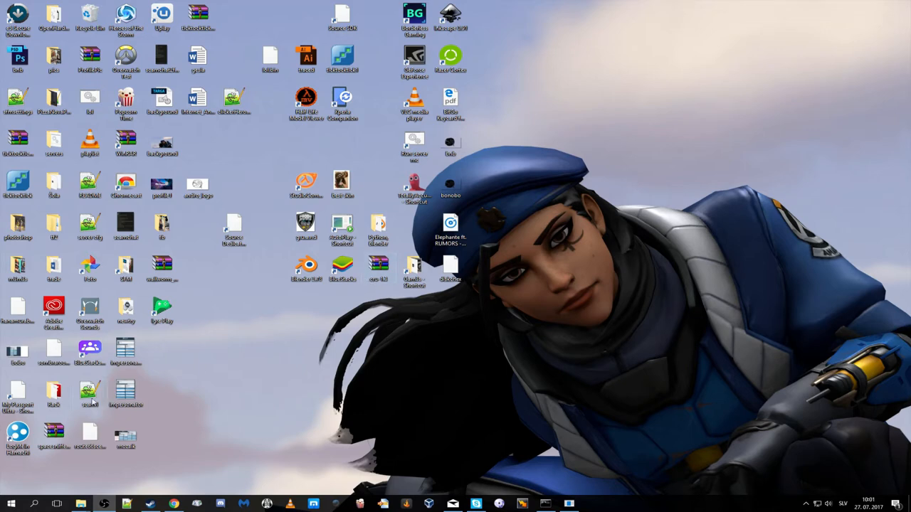
Open E:\OW\Fresh install in File Explorer and launch OverTool GUI
{"action": "left_click", "coordinate": [10, 504]}
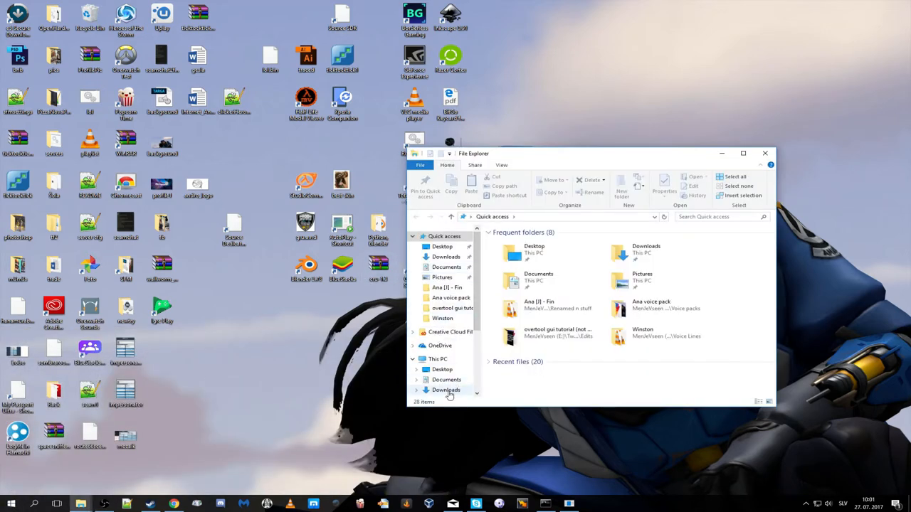
{"action": "left_click", "coordinate": [447, 390]}
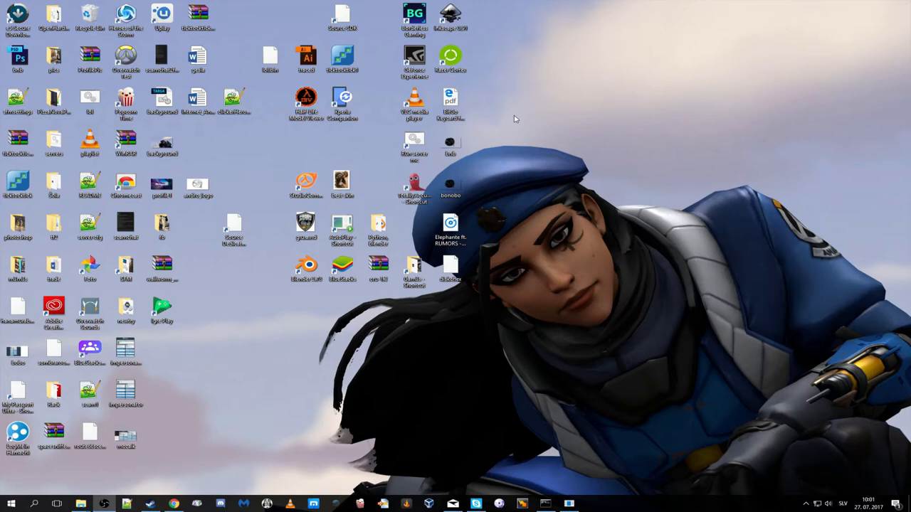
{"action": "mouse_move", "coordinate": [206, 464]}
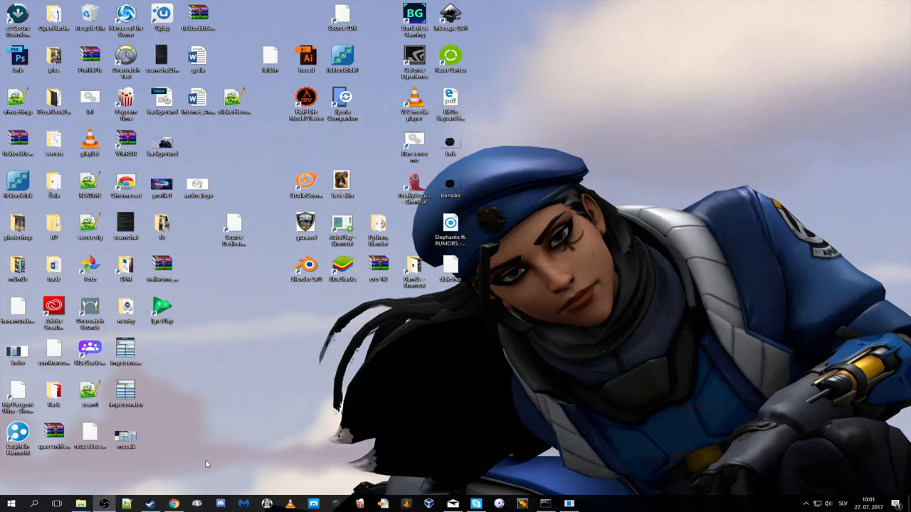
{"action": "mouse_move", "coordinate": [356, 349]}
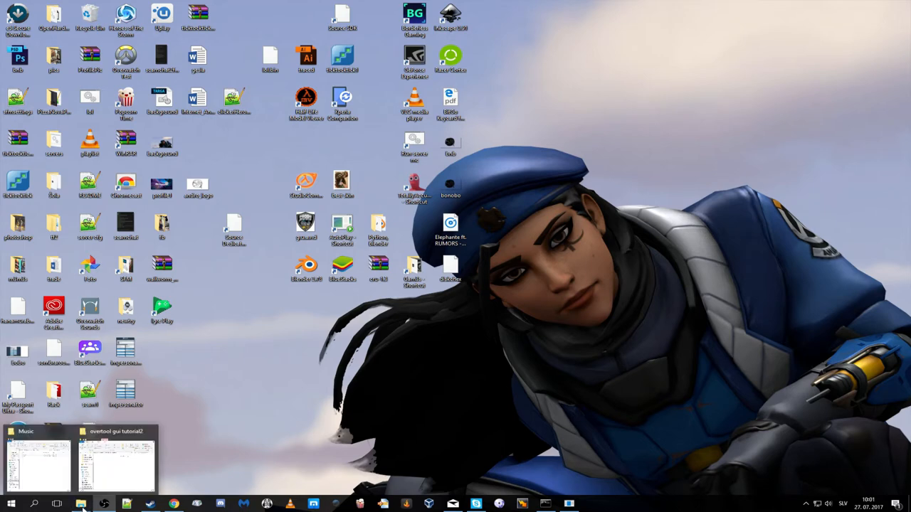
{"action": "left_click", "coordinate": [11, 504]}
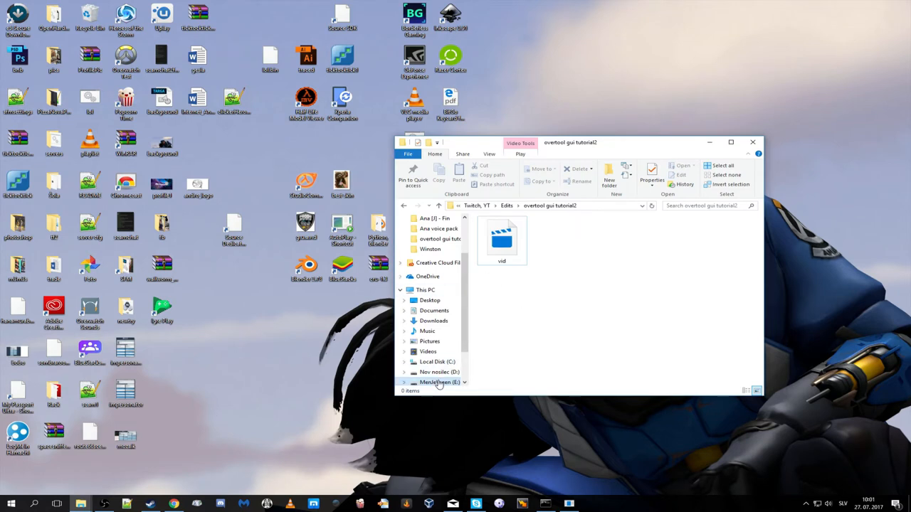
{"action": "left_click", "coordinate": [439, 382]}
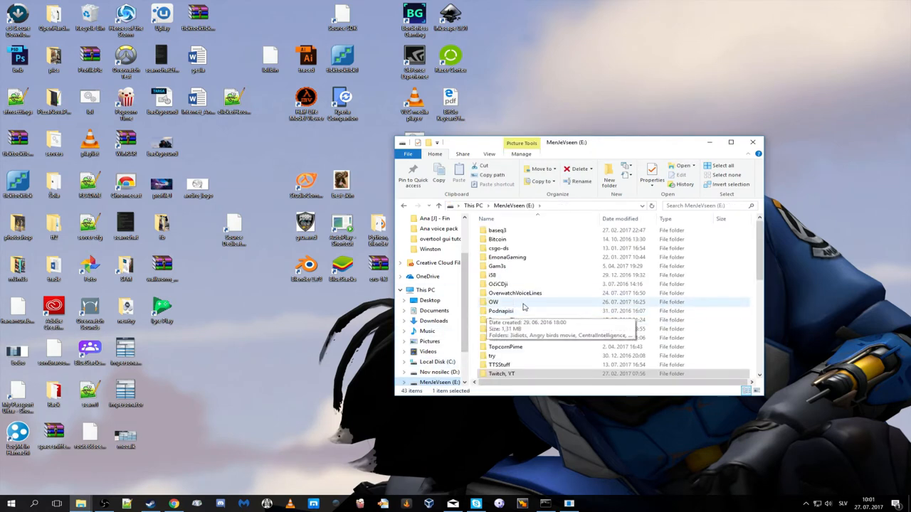
{"action": "mouse_move", "coordinate": [504, 307]}
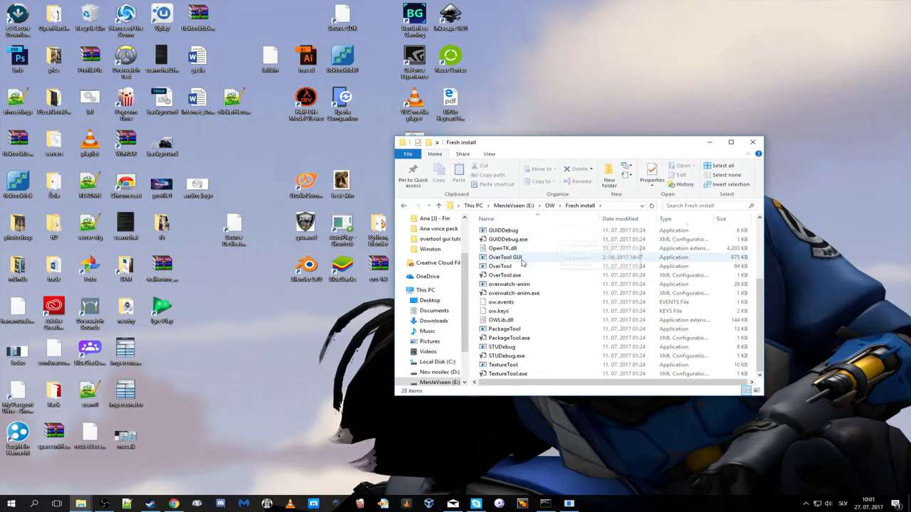
{"action": "left_click", "coordinate": [505, 257]}
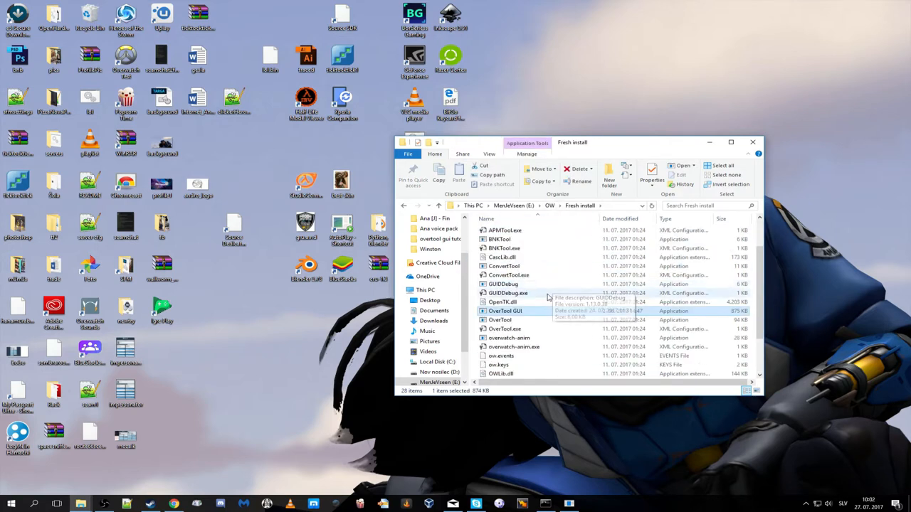
{"action": "double_click", "coordinate": [506, 311]}
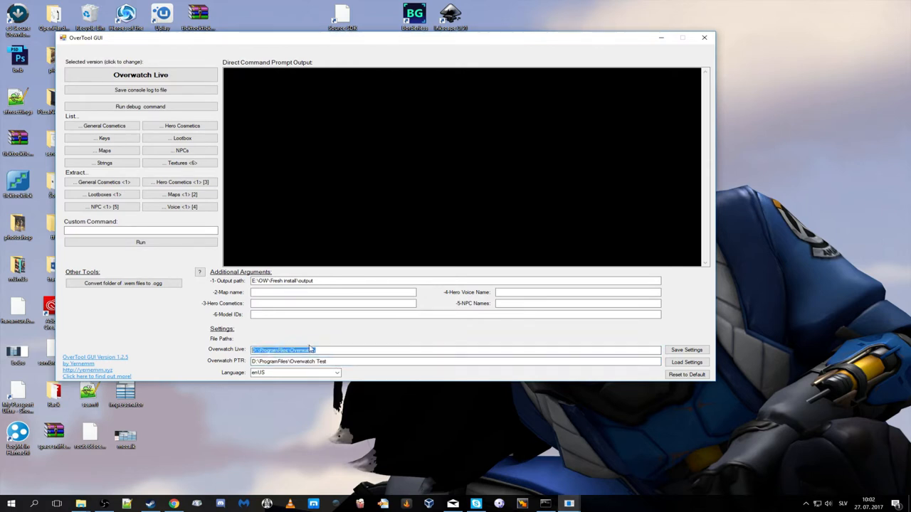
{"action": "left_click", "coordinate": [320, 280]}
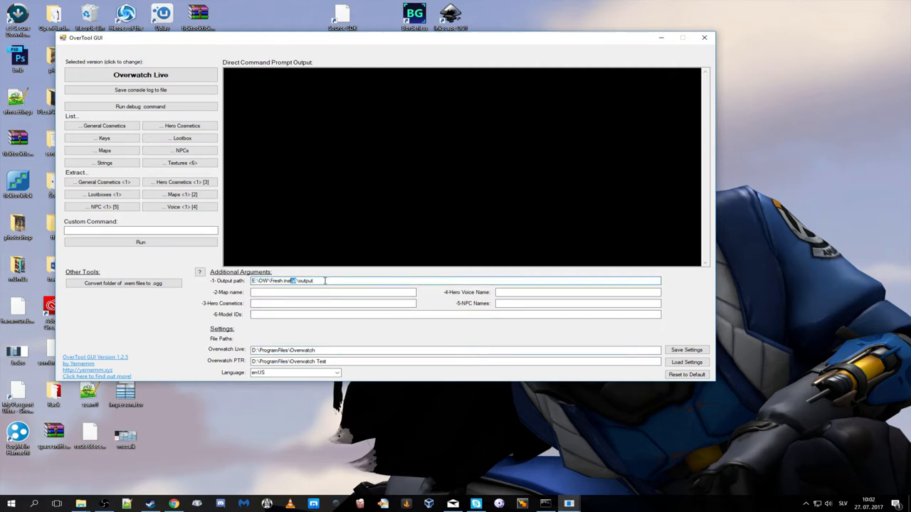
{"action": "triple_click", "coordinate": [285, 280]}
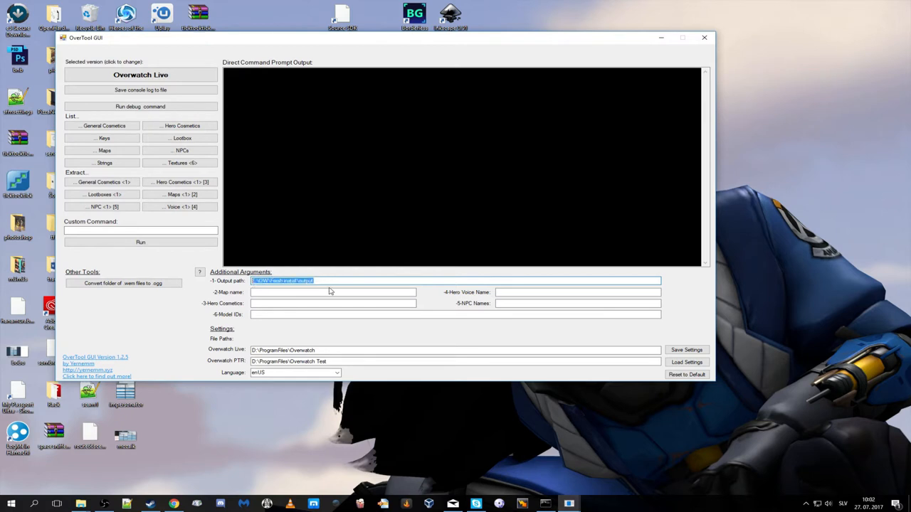
{"action": "left_click", "coordinate": [316, 280]}
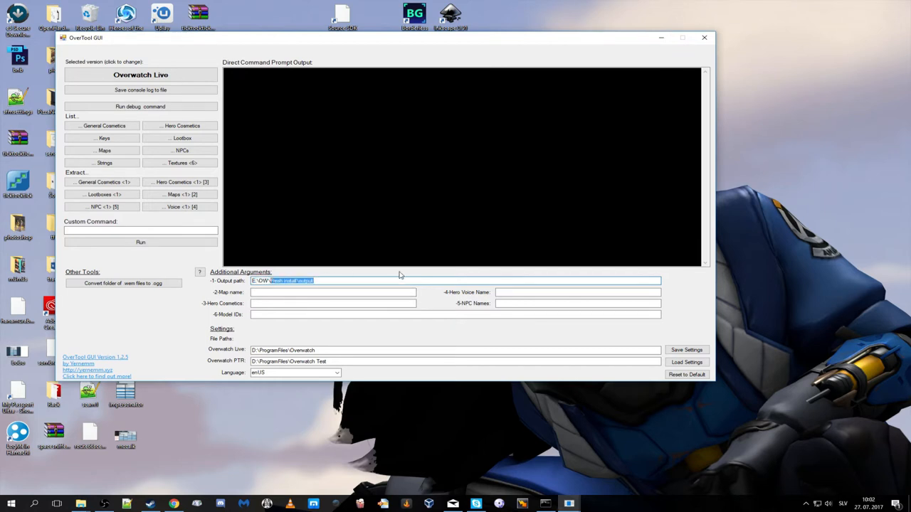
{"action": "left_click", "coordinate": [333, 292]}
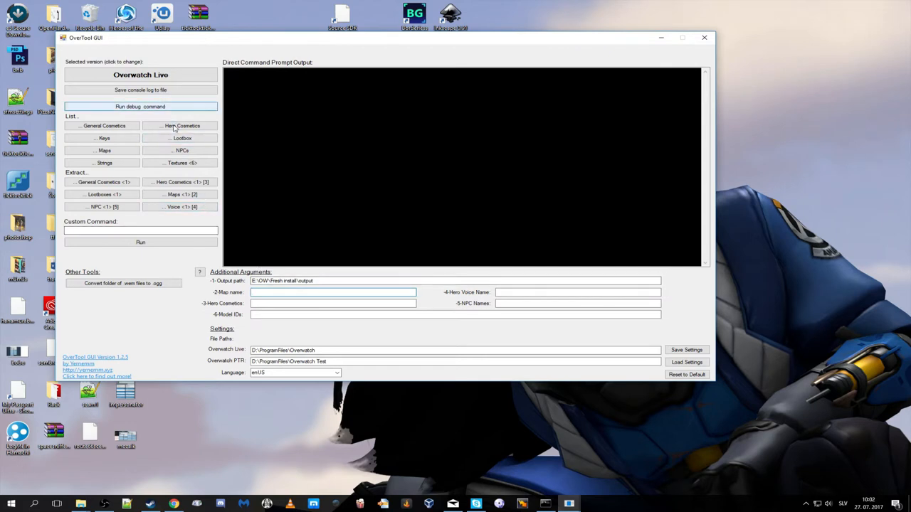
{"action": "mouse_move", "coordinate": [165, 107]}
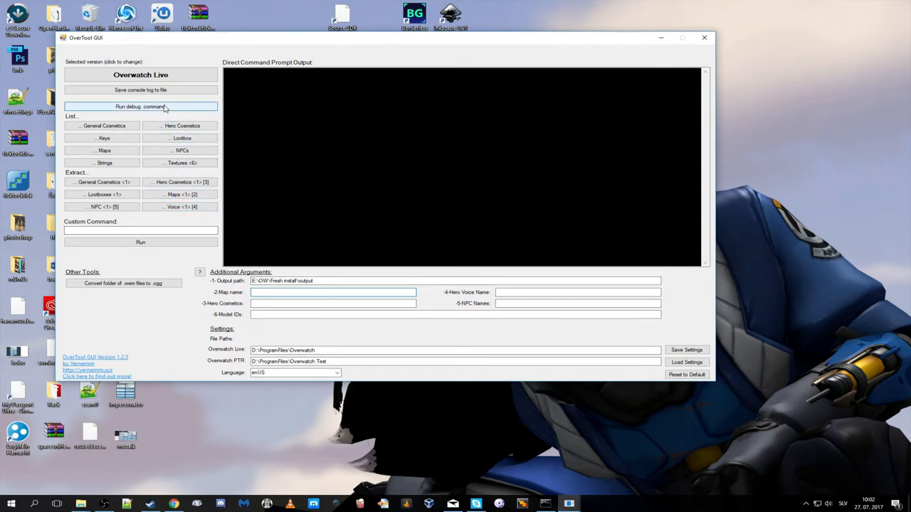
Print the debug modes table, then list NPCs such as Training Bots and Zomnic
{"action": "left_click", "coordinate": [141, 106]}
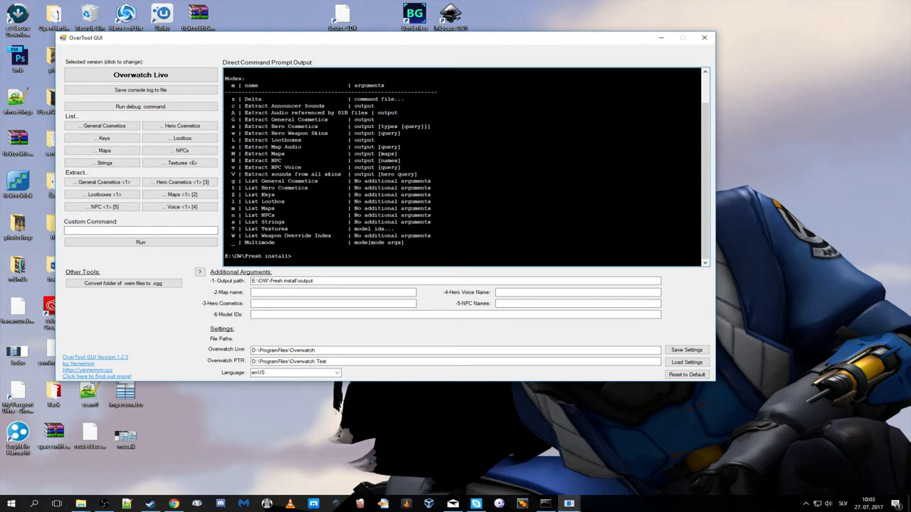
{"action": "left_click", "coordinate": [179, 206]}
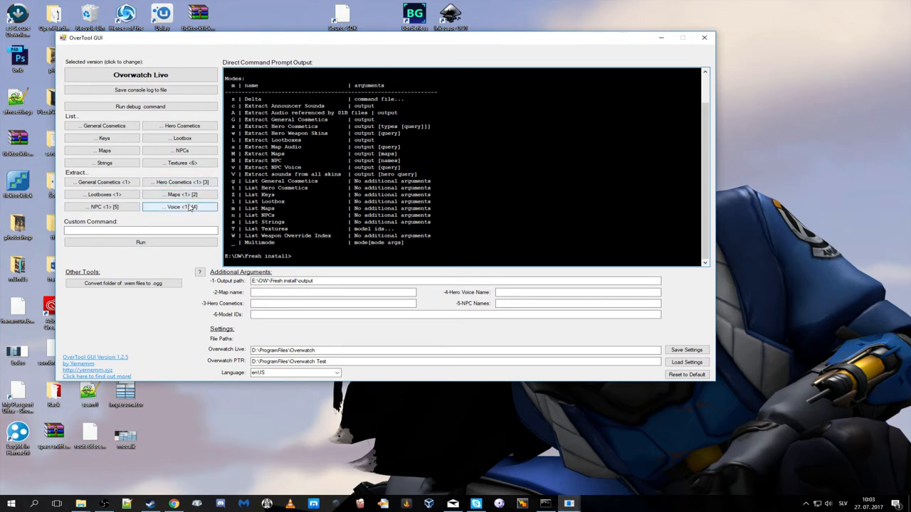
{"action": "left_click", "coordinate": [180, 207]}
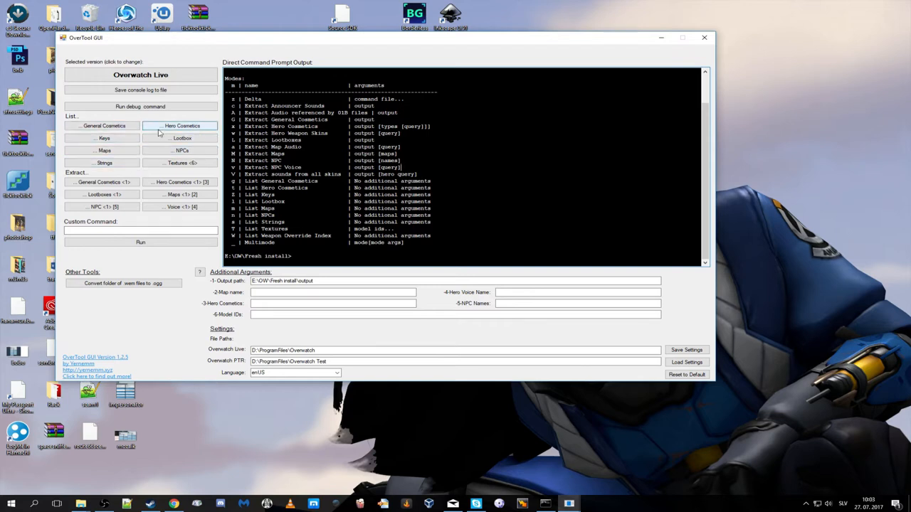
{"action": "left_click", "coordinate": [180, 126]}
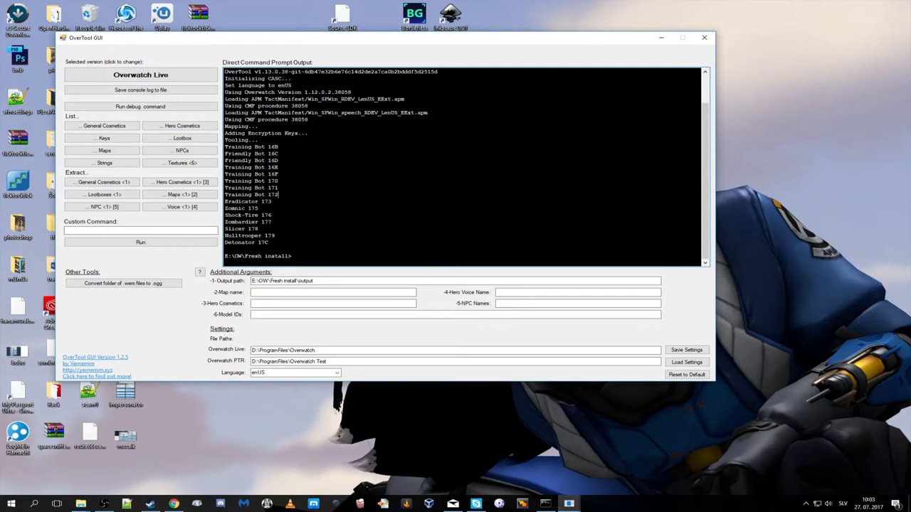
Enter Zomnic as the hero voice name and extract voice lines to E:\OW\Music\zomnic
{"action": "double_click", "coordinate": [235, 209]}
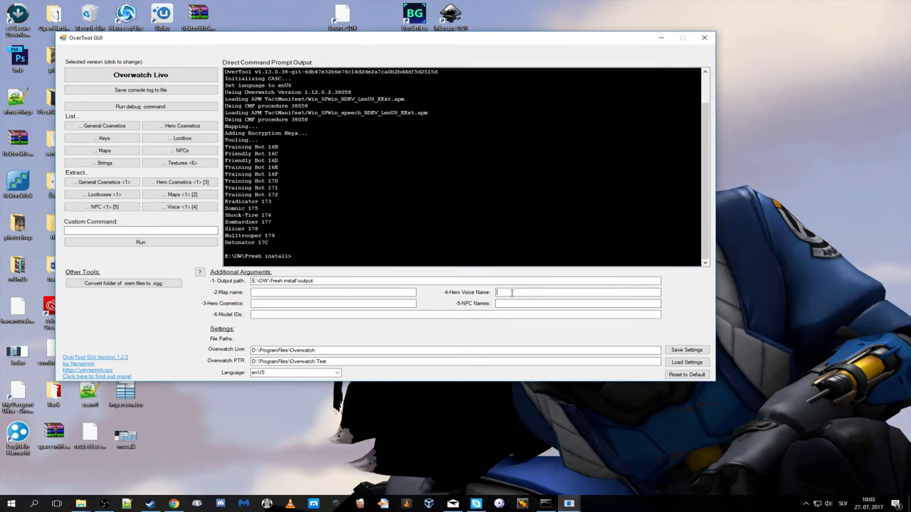
{"action": "type", "text": "ZOm"}
{"action": "left_click", "coordinate": [456, 281]}
{"action": "type", "text": "E:\\OW\\Music\\"}
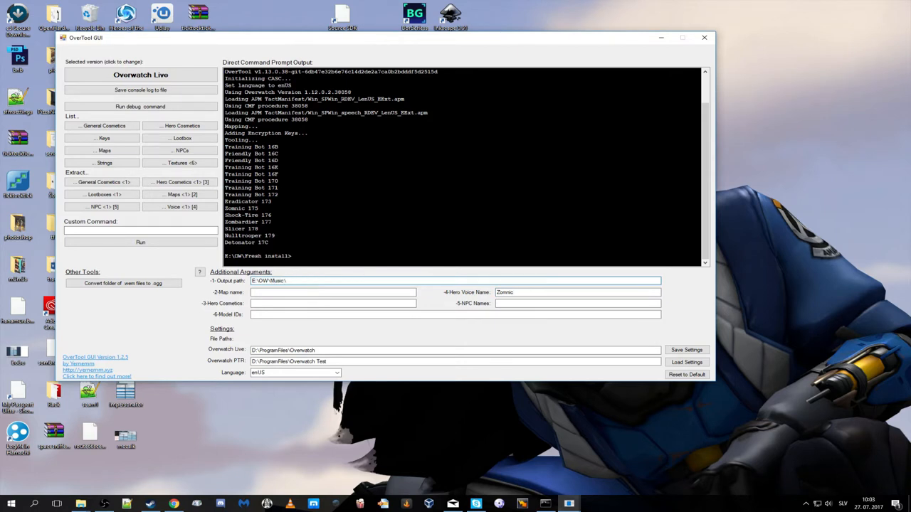
{"action": "type", "text": "zomnic"}
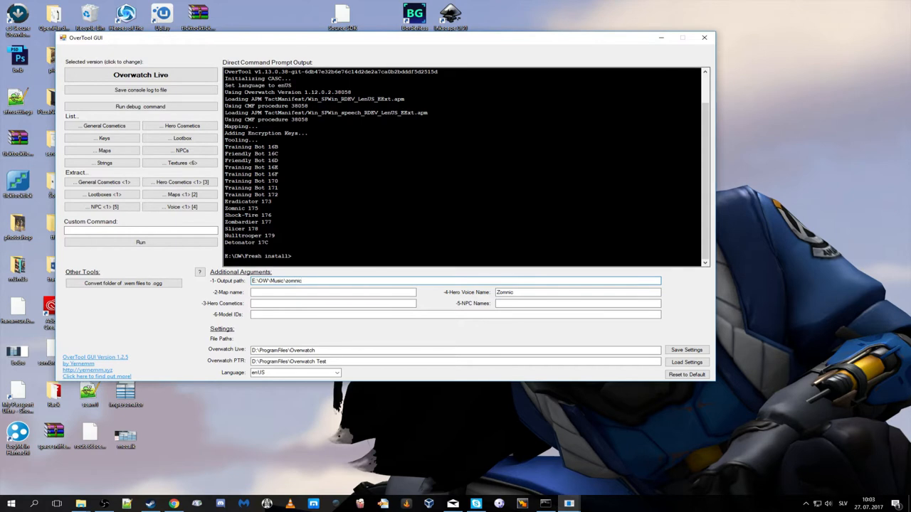
{"action": "left_click", "coordinate": [179, 207]}
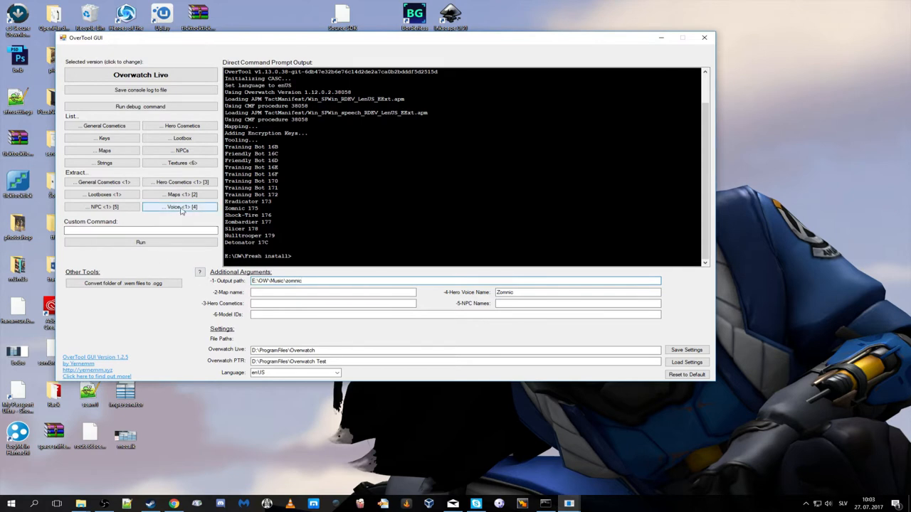
{"action": "left_click", "coordinate": [179, 207]}
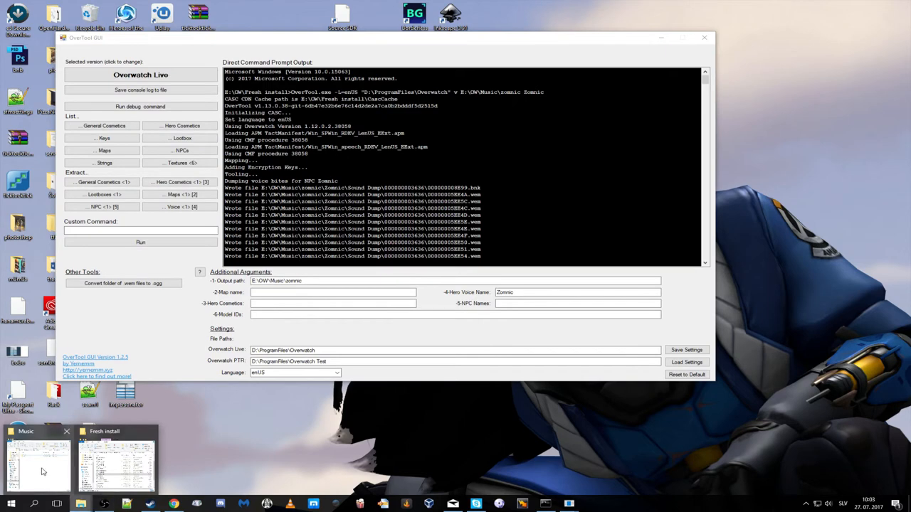
{"action": "left_click", "coordinate": [37, 459]}
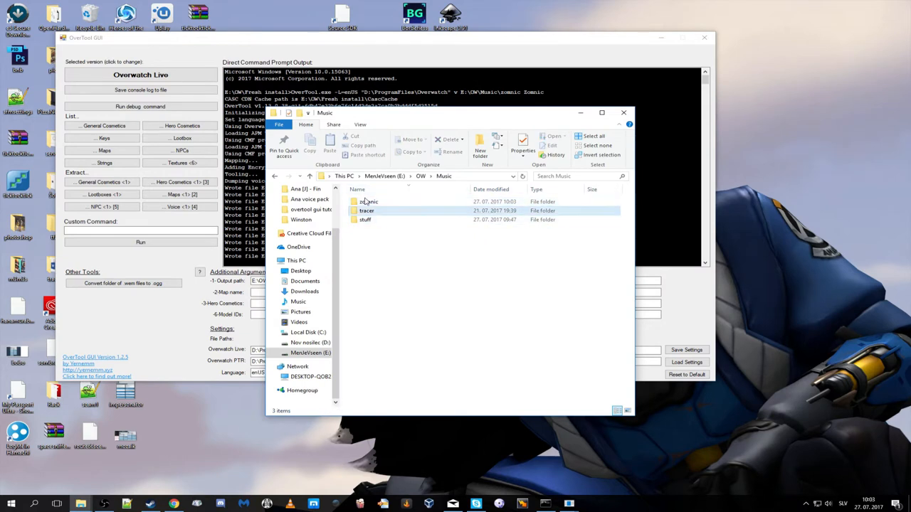
{"action": "double_click", "coordinate": [368, 201]}
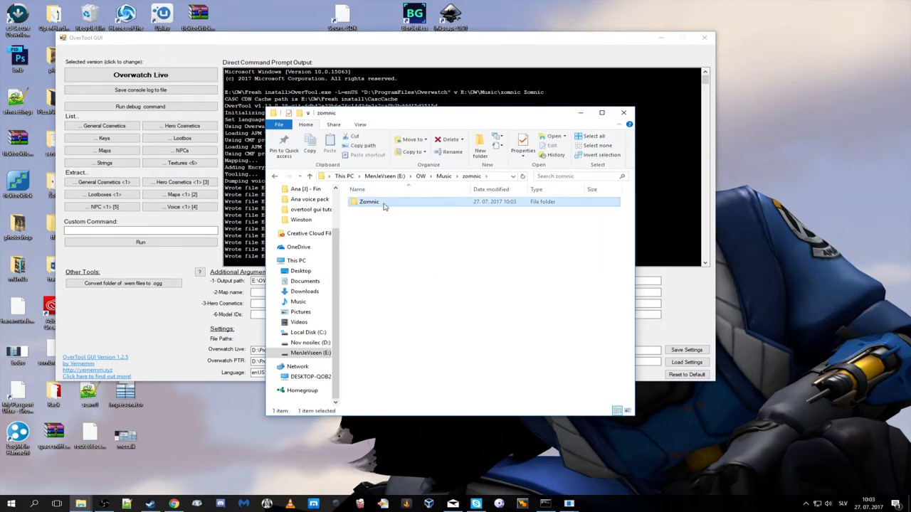
{"action": "double_click", "coordinate": [369, 201]}
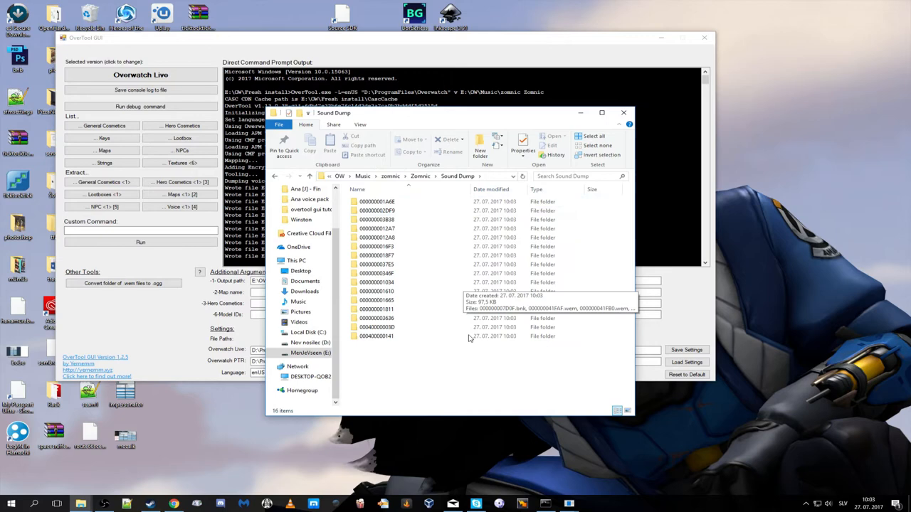
{"action": "left_click", "coordinate": [377, 336]}
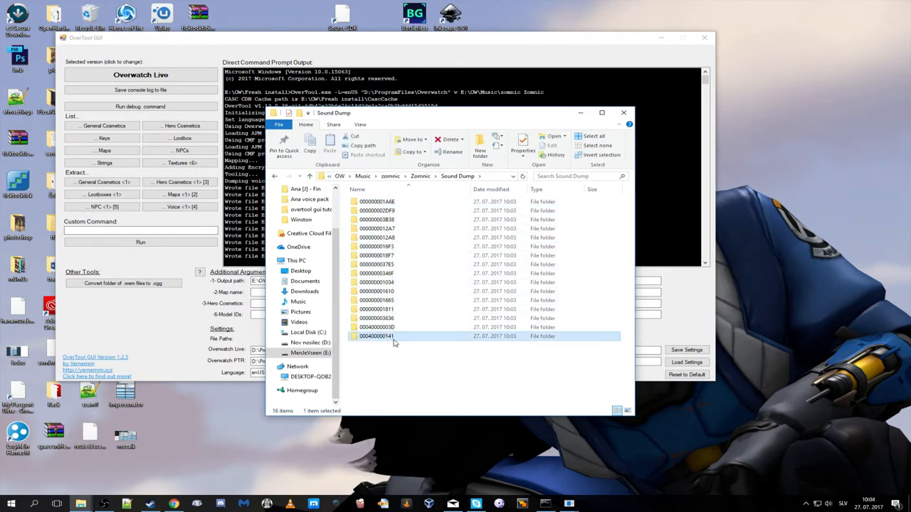
{"action": "double_click", "coordinate": [376, 336]}
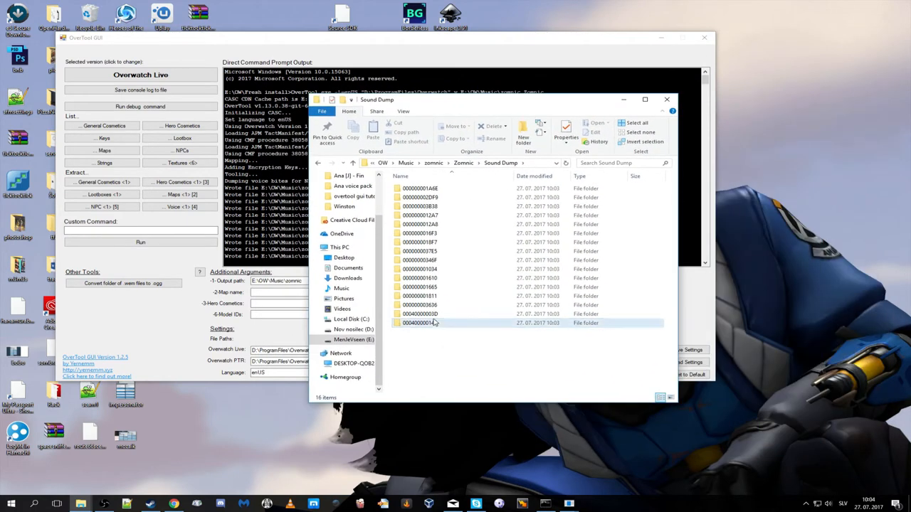
{"action": "double_click", "coordinate": [419, 322]}
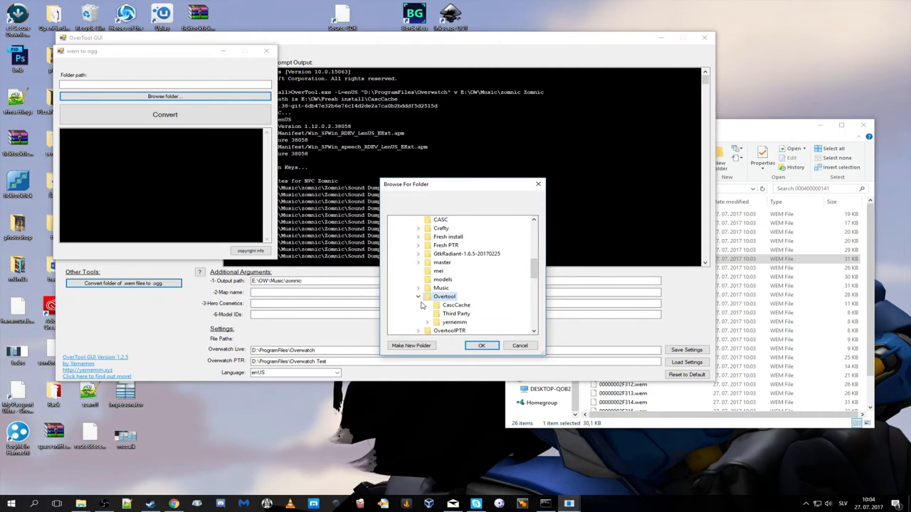
{"action": "scroll", "scroll_direction": "down", "scroll_amount": 3}
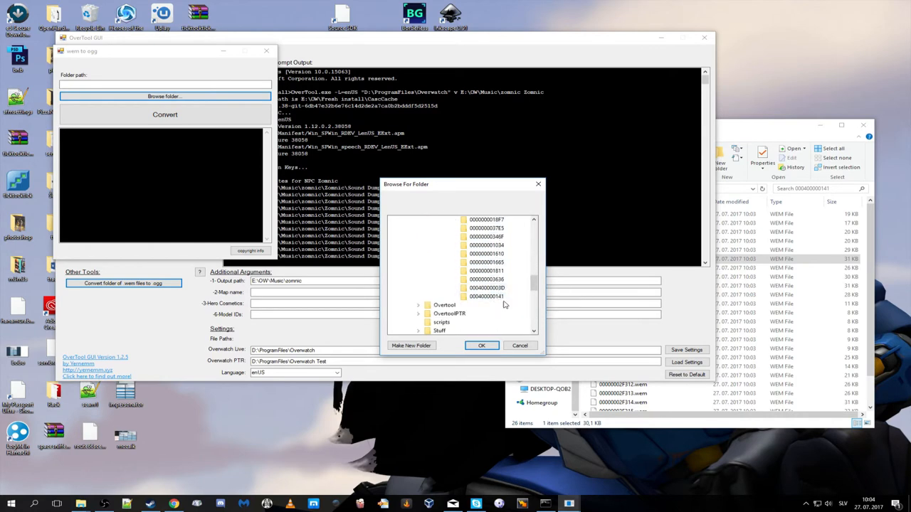
{"action": "left_click", "coordinate": [482, 345]}
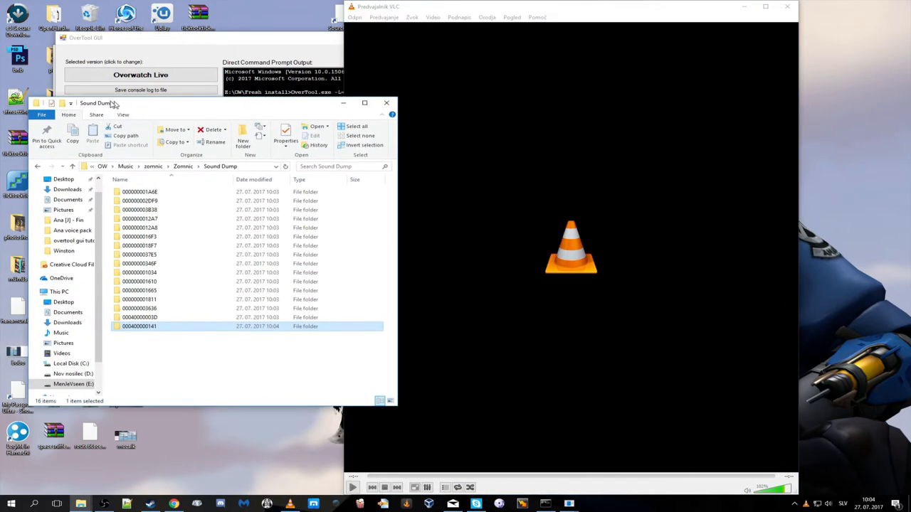
Listen to 00000002EC91.ogg in VLC, then close the player
{"action": "left_click", "coordinate": [352, 488]}
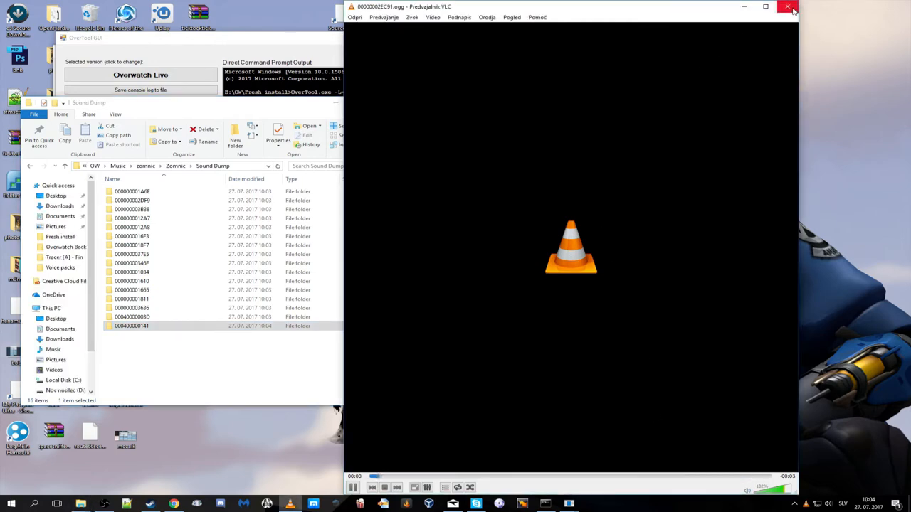
{"action": "left_click", "coordinate": [789, 7]}
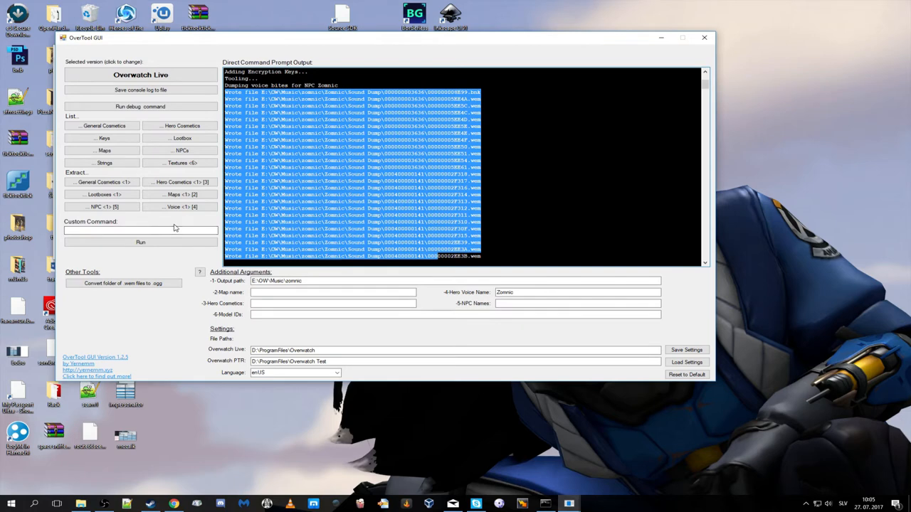
Run an empty custom command to print OverTool's modes table and scroll through it
{"action": "left_click", "coordinate": [140, 230]}
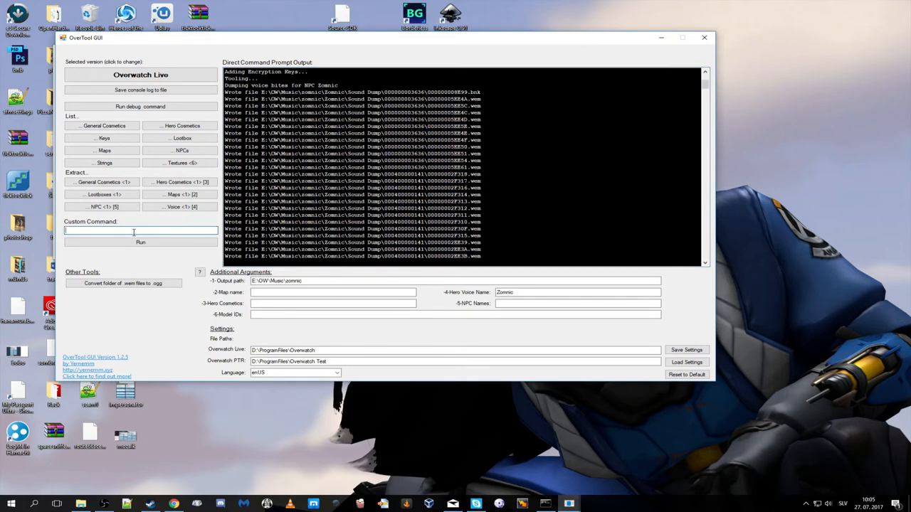
{"action": "left_click", "coordinate": [140, 242]}
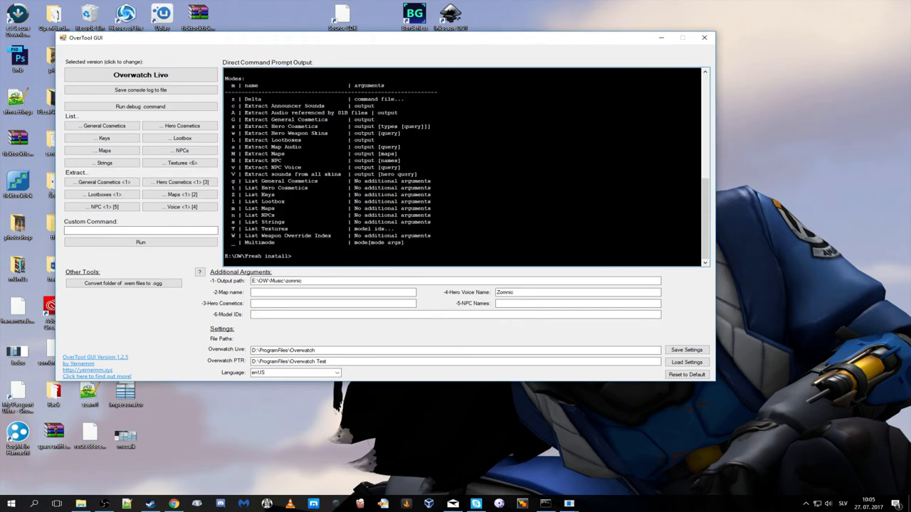
{"action": "scroll", "scroll_direction": "down", "scroll_amount": 3}
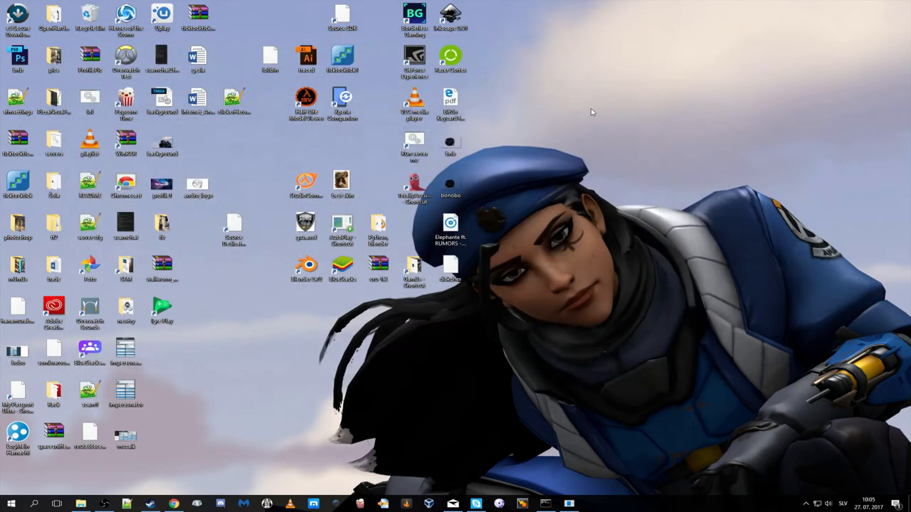
Launch Command Prompt via 'cmd' and switch to drive E: and the ow folder
{"action": "type", "text": "cmd"}
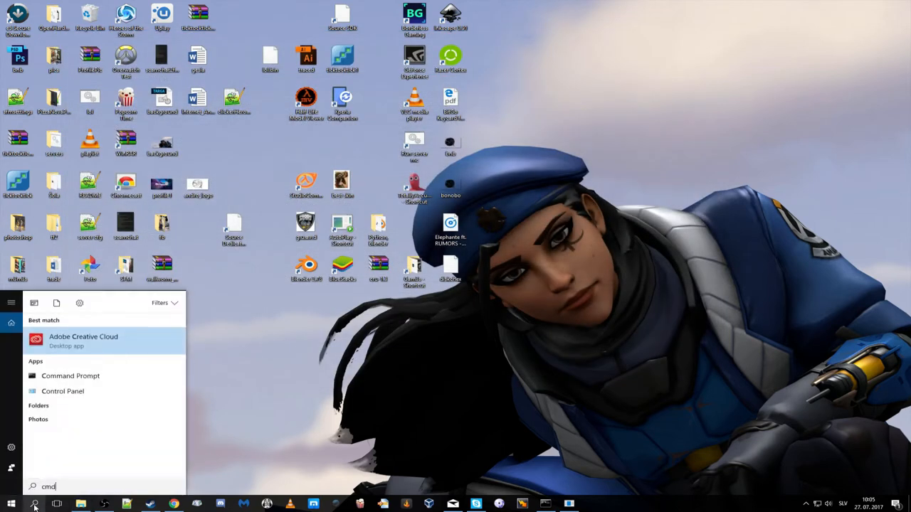
{"action": "left_click", "coordinate": [70, 376]}
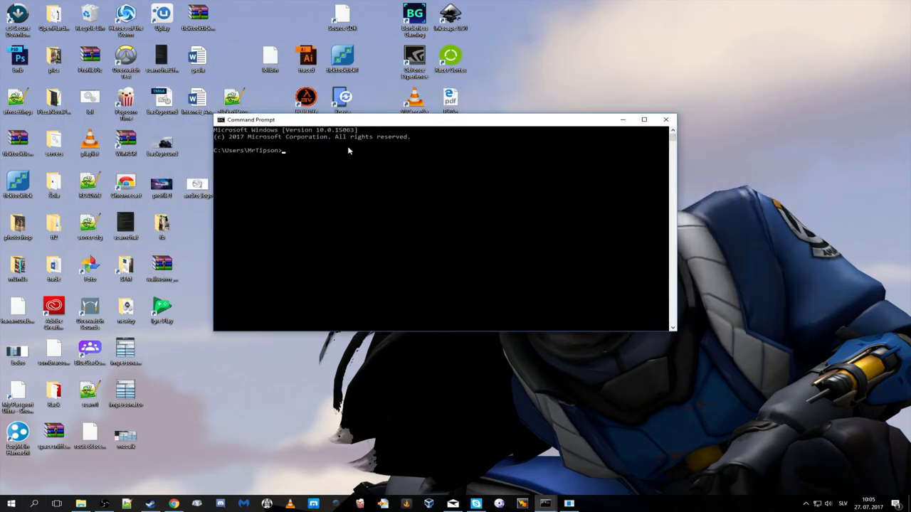
{"action": "type", "text": "e:"}
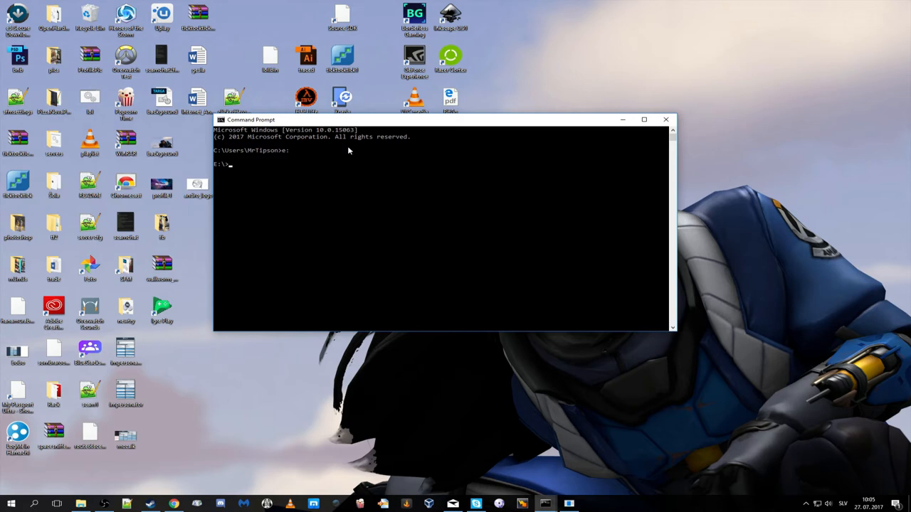
{"action": "type", "text": "cd ow"}
{"action": "type", "text": "cd fresh install"}
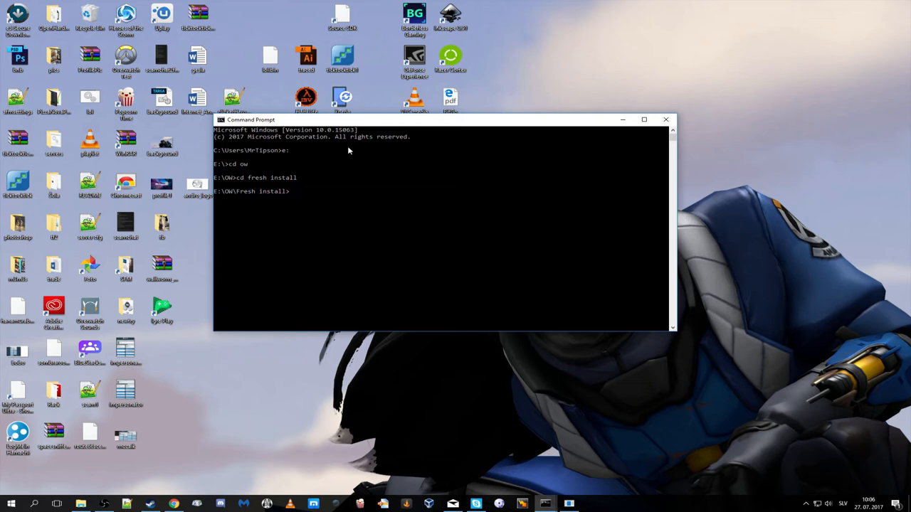
Run overtool "D:\programfiles\overwatch" V "E:\ow\music\winston" winston
{"action": "type", "text": "overwa"}
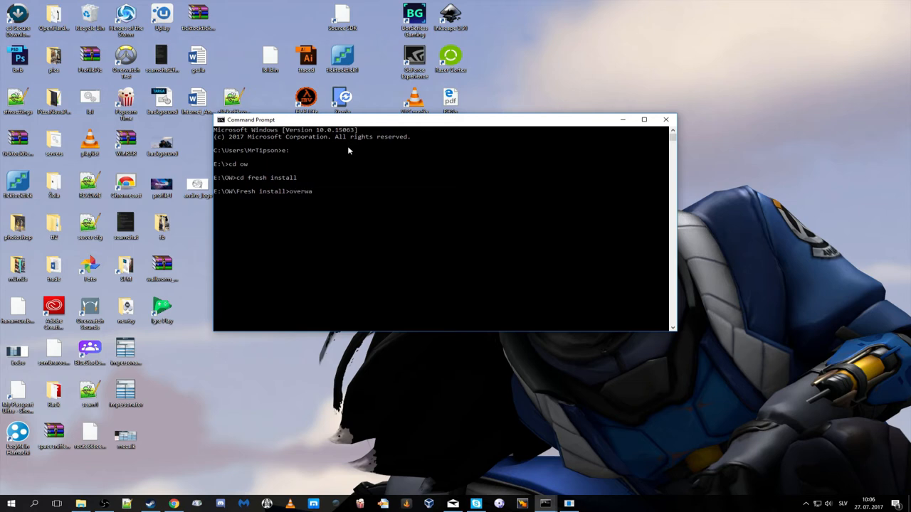
{"action": "type", "text": "too"}
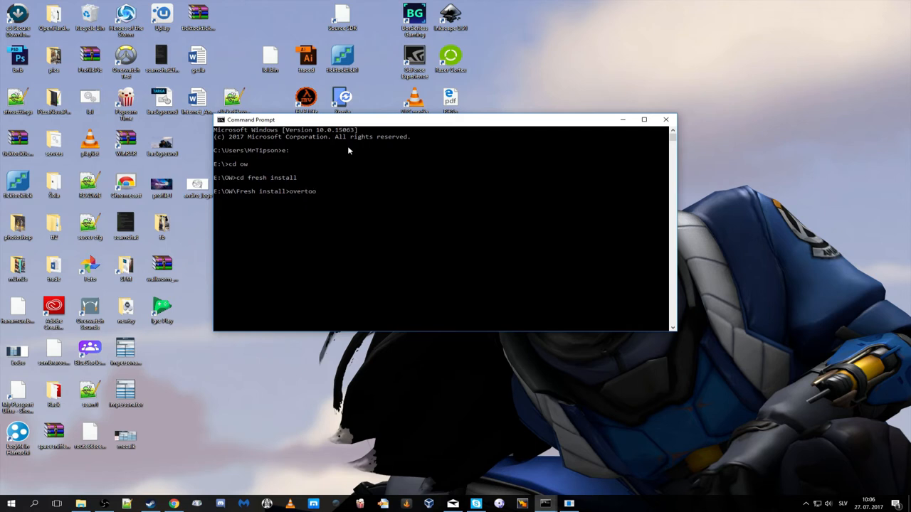
{"action": "type", "text": "l"}
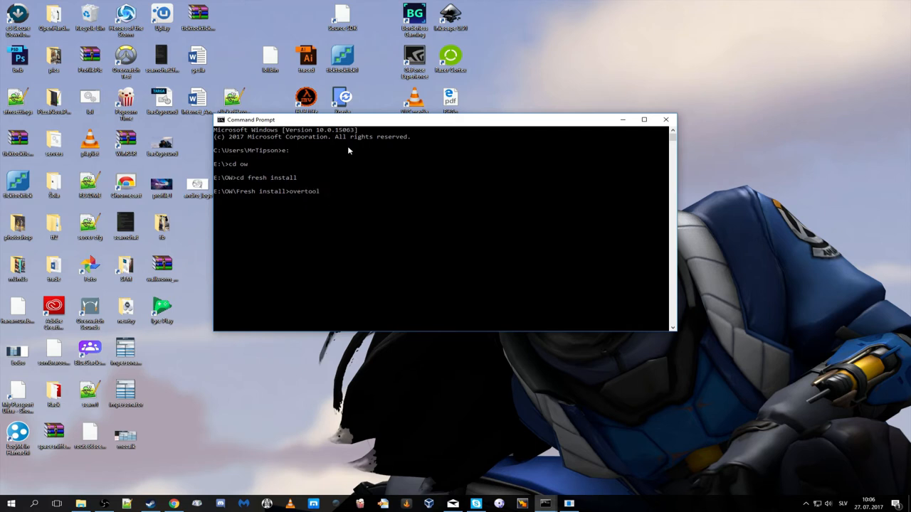
{"action": "type", "text": "D:"}
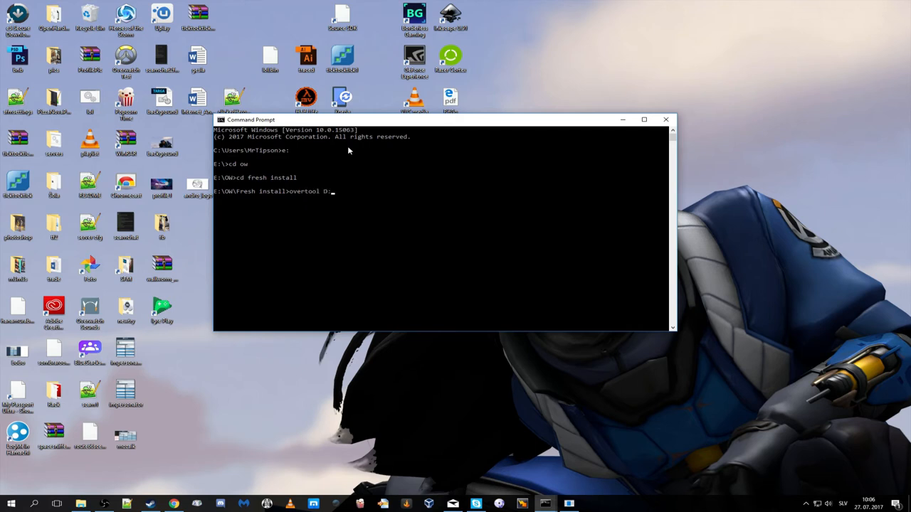
{"action": "type", "text": "\\program f"}
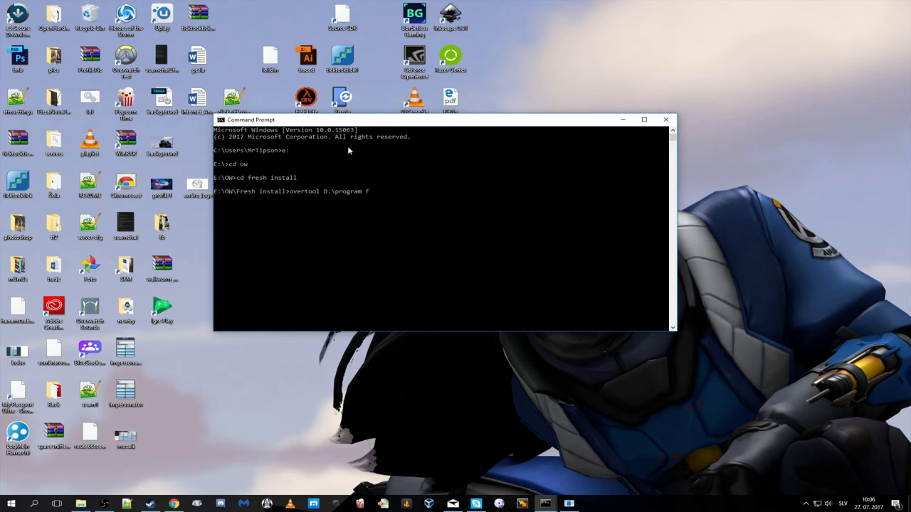
{"action": "type", "text": "iles\\overw"}
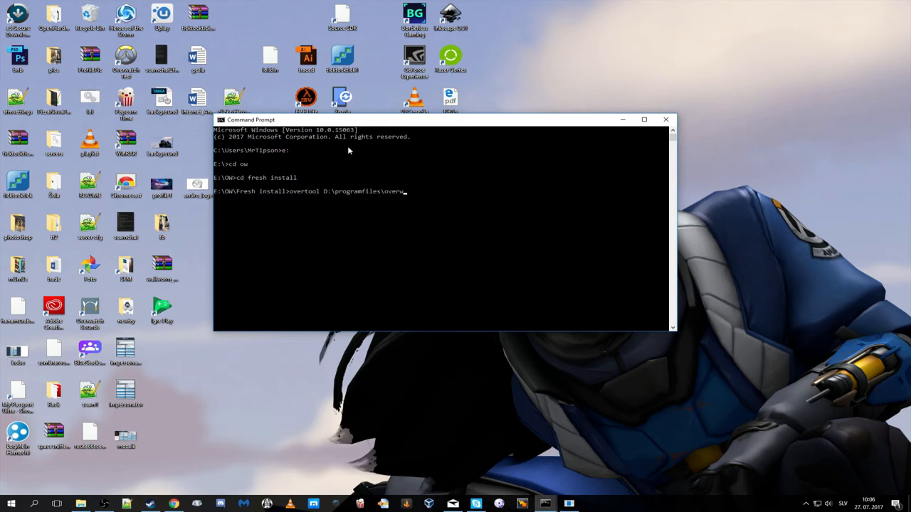
{"action": "type", "text": "atch"}
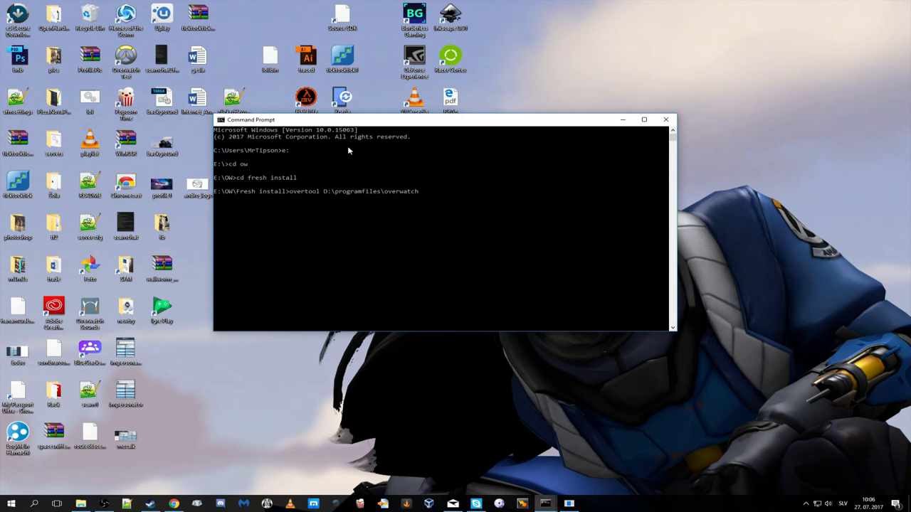
{"action": "type", "text": "V"}
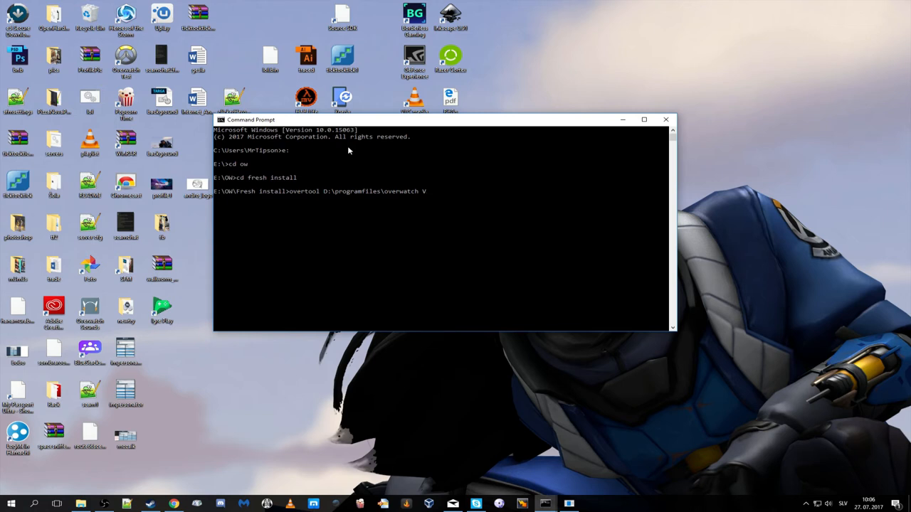
{"action": "type", "text": "E:\\"}
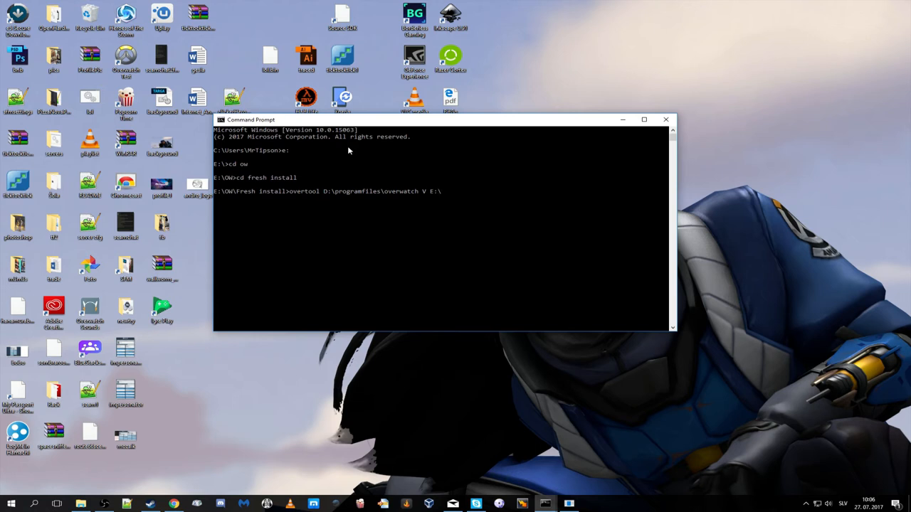
{"action": "type", "text": "ow\\"}
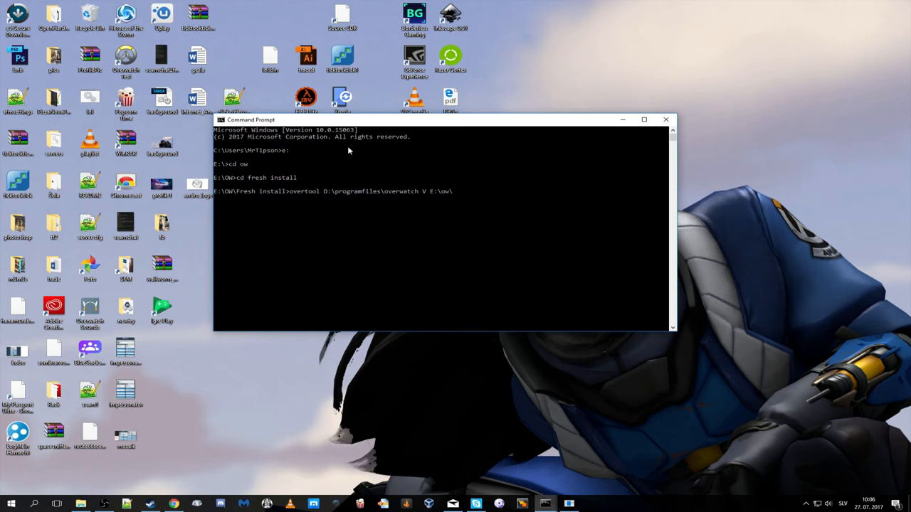
{"action": "type", "text": "music\\"}
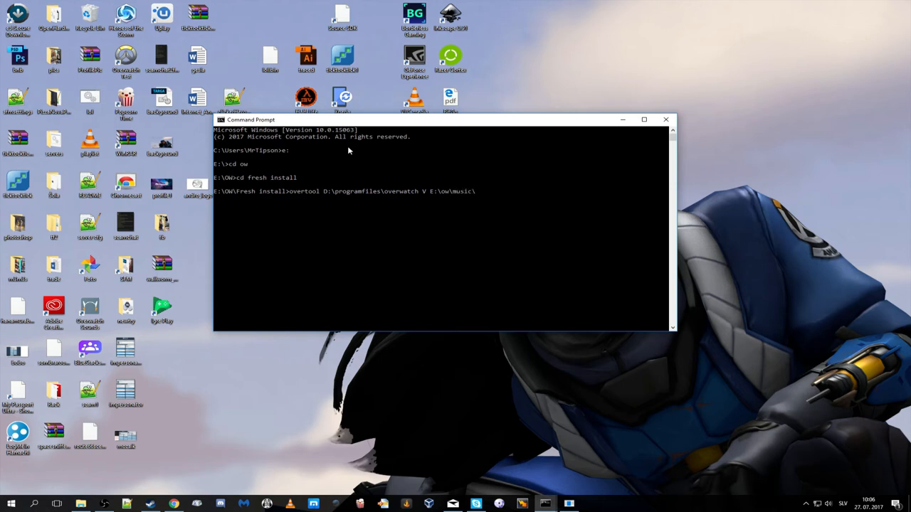
{"action": "type", "text": "winswon"}
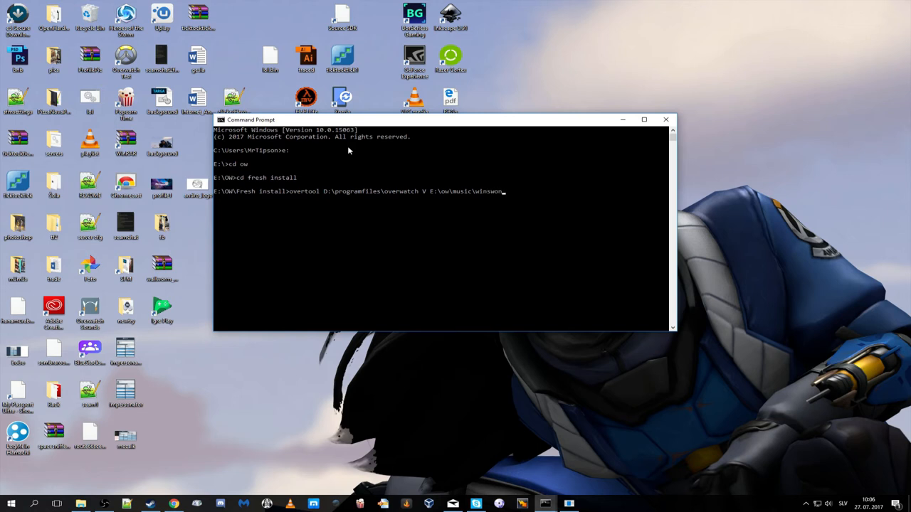
{"action": "key", "text": "backspace"}
{"action": "type", "text": "t"}
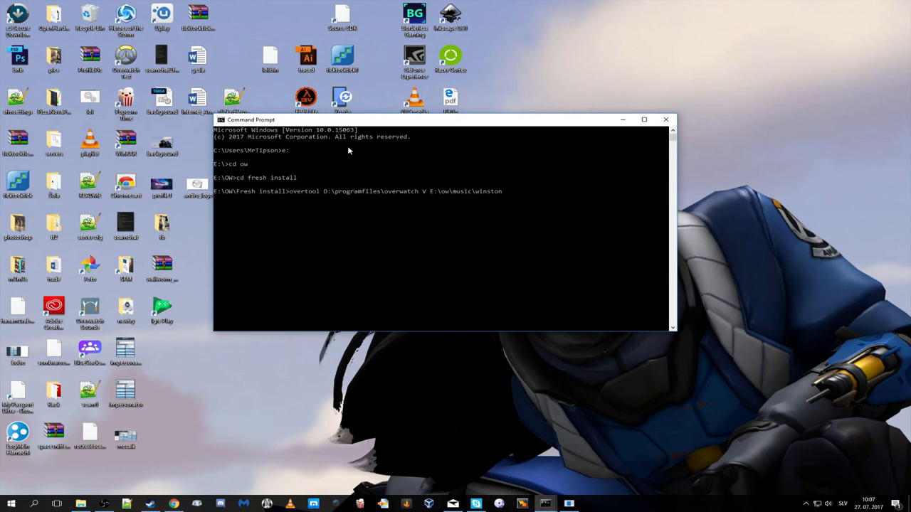
{"action": "type", "text": "winston"}
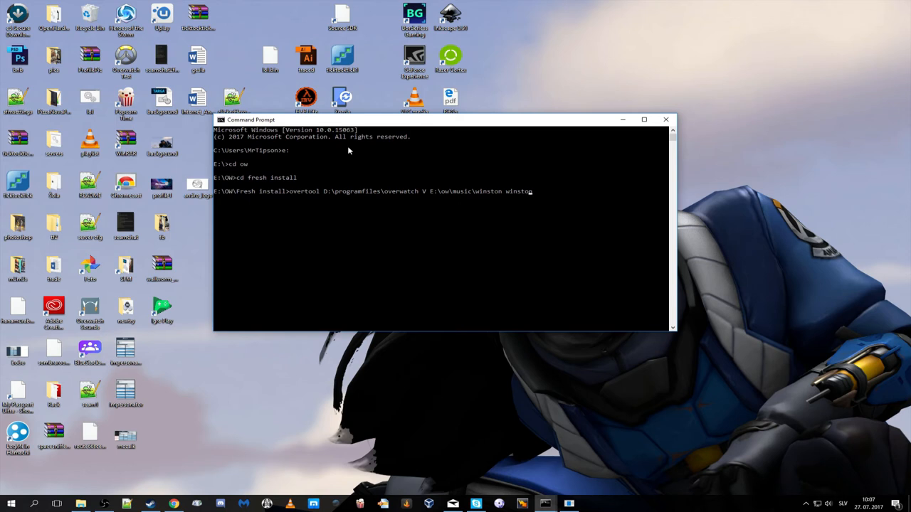
{"action": "type", "text": "\""}
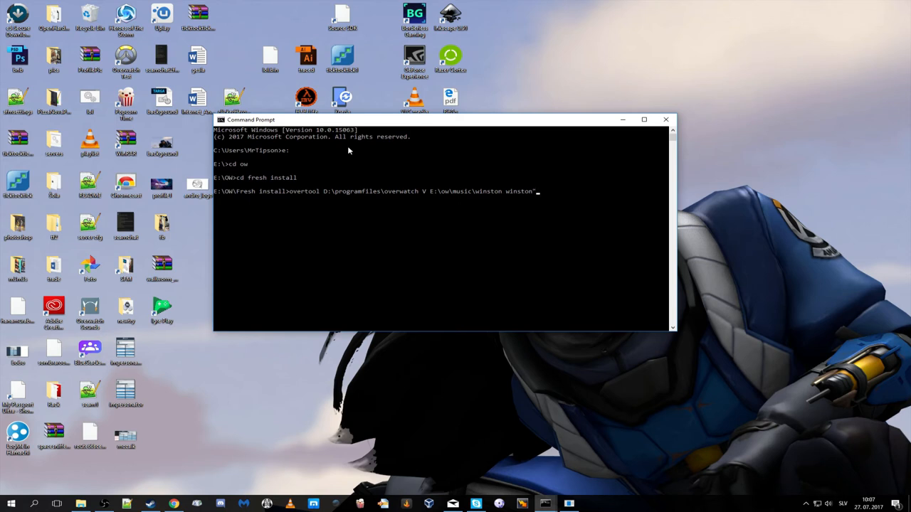
{"action": "type", "text": "\"winston\""}
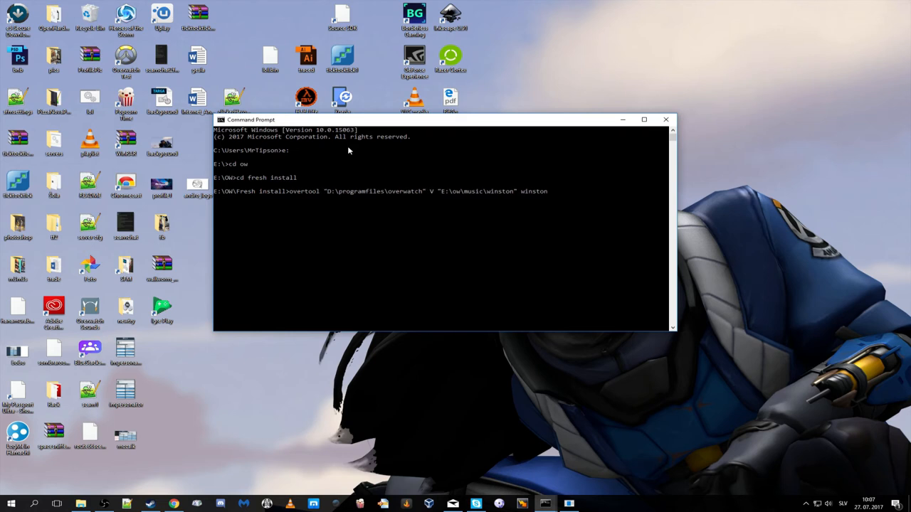
{"action": "key", "text": "Enter"}
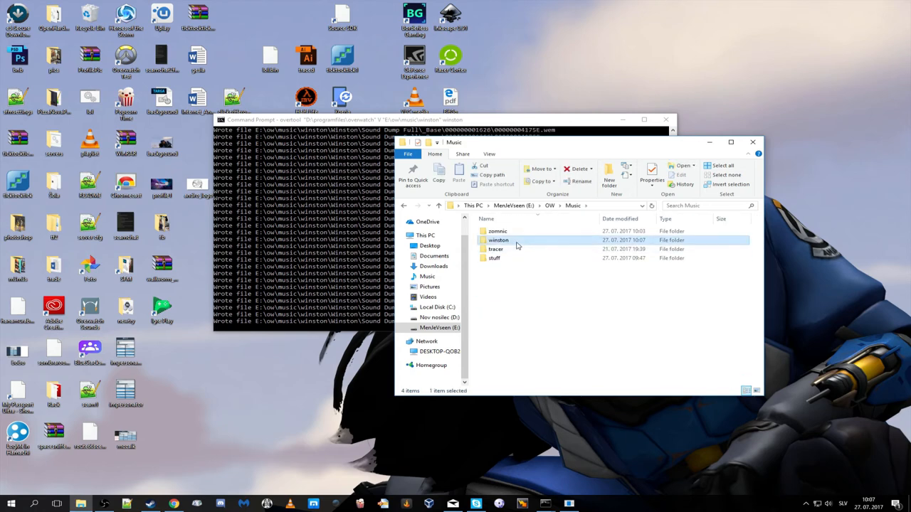
{"action": "double_click", "coordinate": [499, 239]}
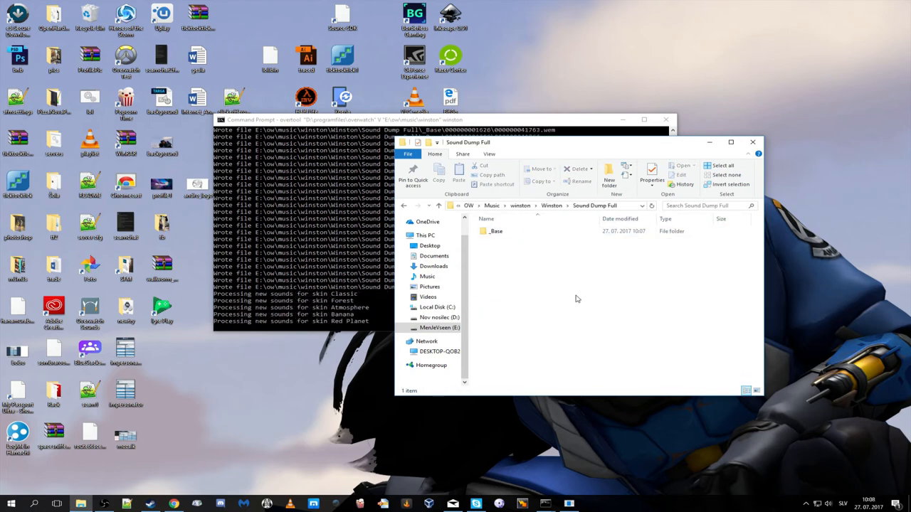
{"action": "double_click", "coordinate": [497, 231]}
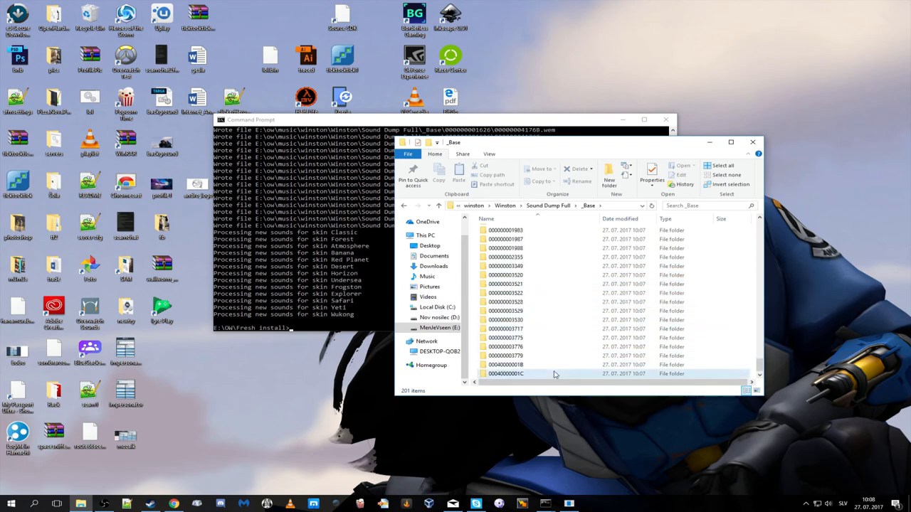
{"action": "double_click", "coordinate": [506, 374]}
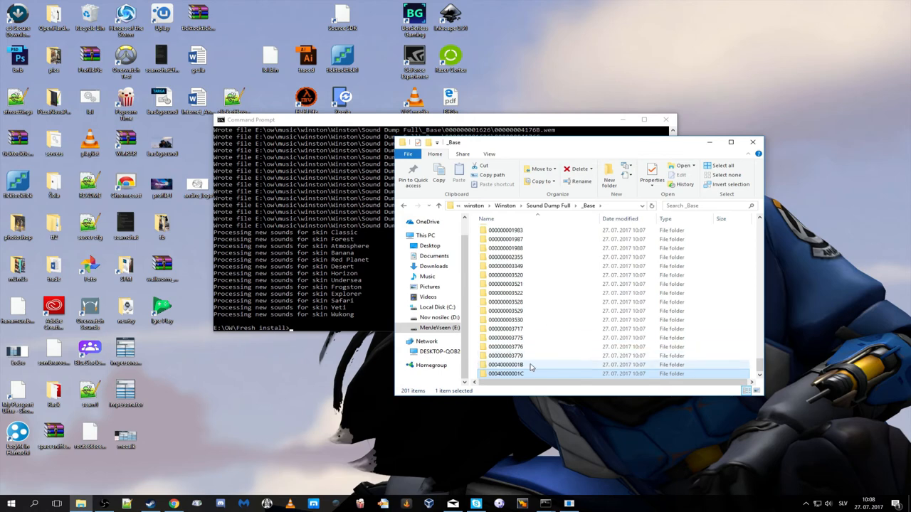
{"action": "double_click", "coordinate": [505, 365]}
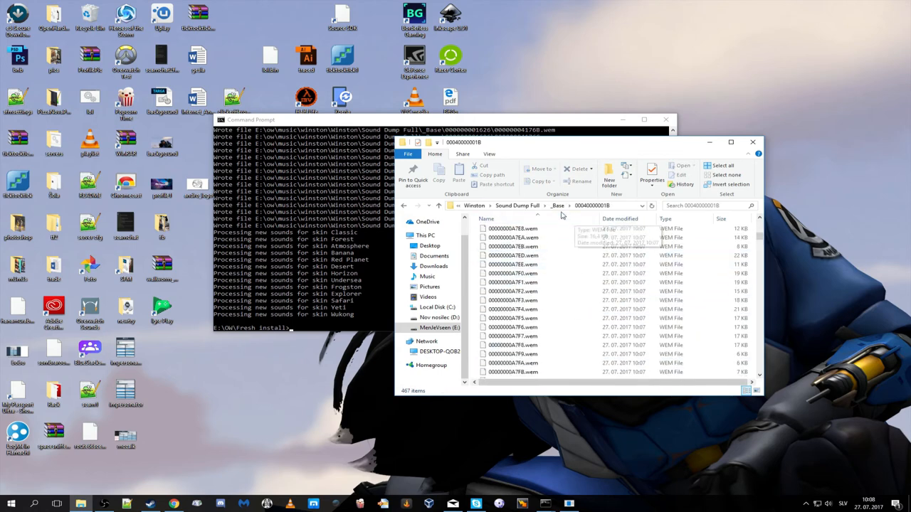
{"action": "scroll", "scroll_direction": "down", "scroll_amount": 3}
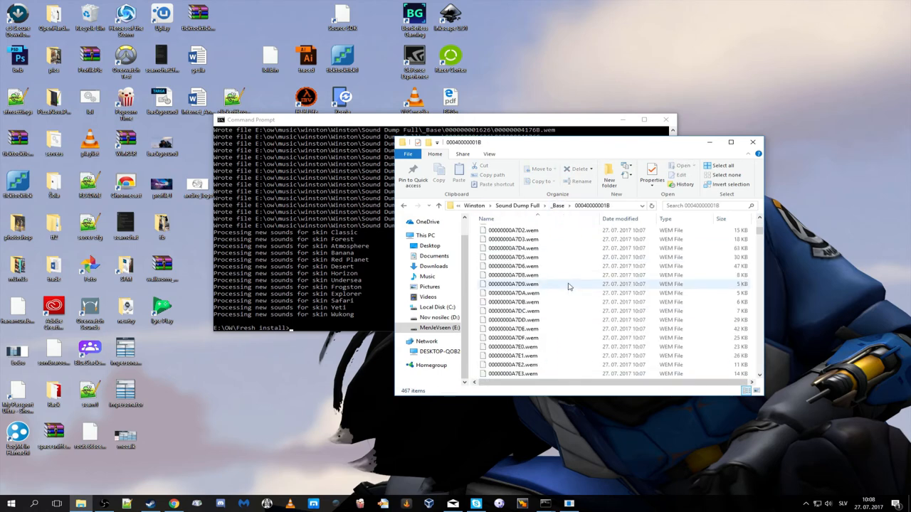
{"action": "scroll", "scroll_direction": "down", "scroll_amount": 3}
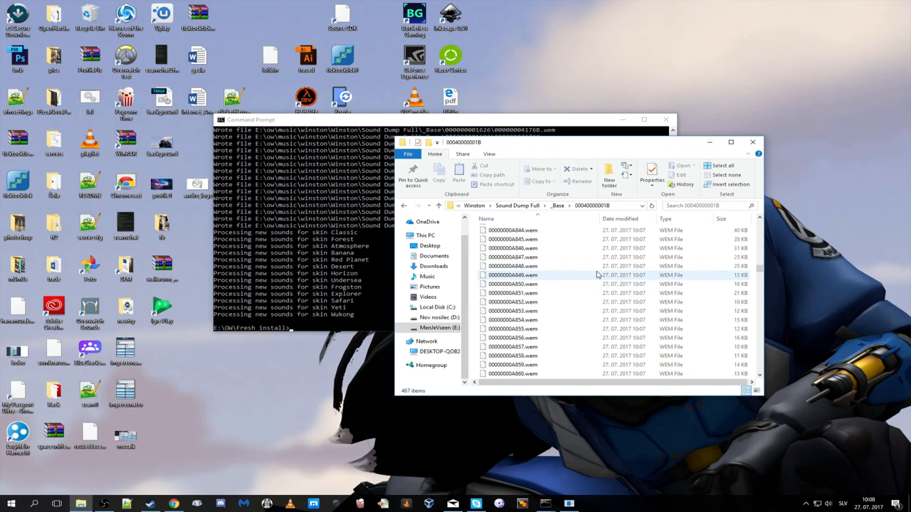
{"action": "scroll", "scroll_direction": "down", "scroll_amount": 3}
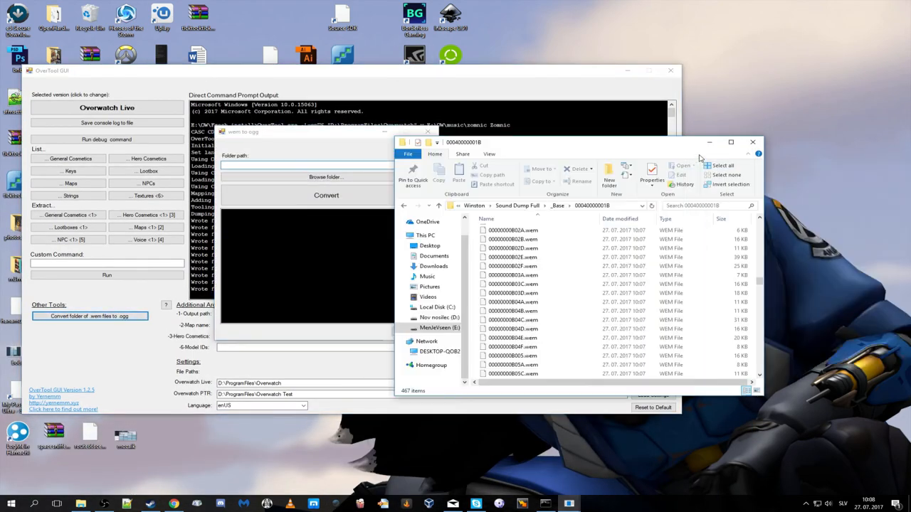
{"action": "left_click", "coordinate": [325, 177]}
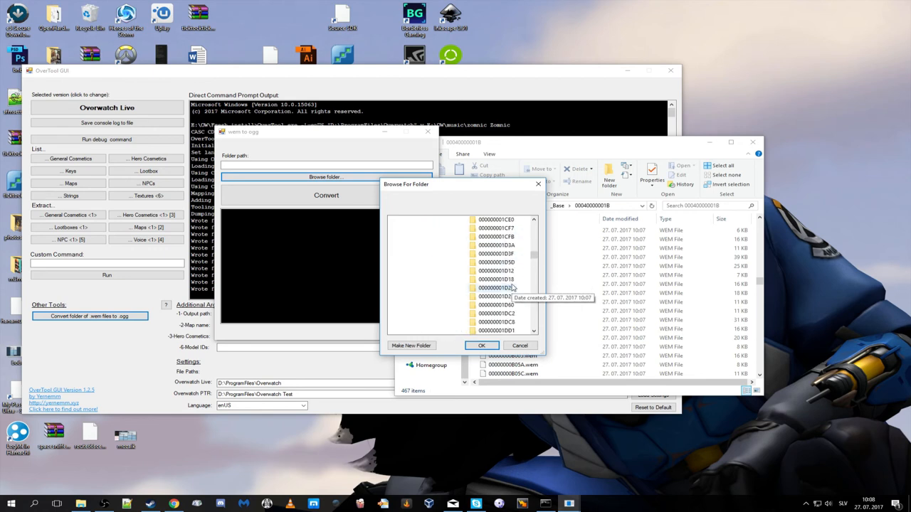
{"action": "scroll", "scroll_direction": "down", "scroll_amount": 3}
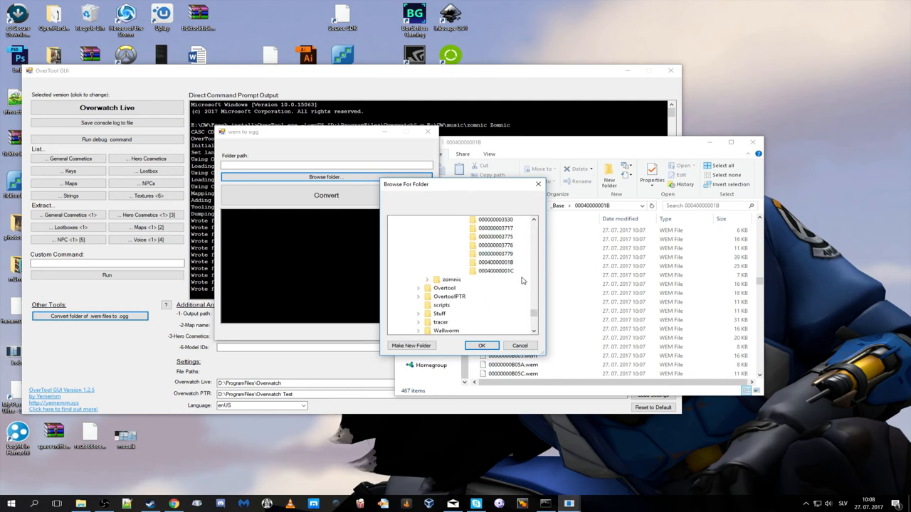
{"action": "left_click", "coordinate": [481, 345]}
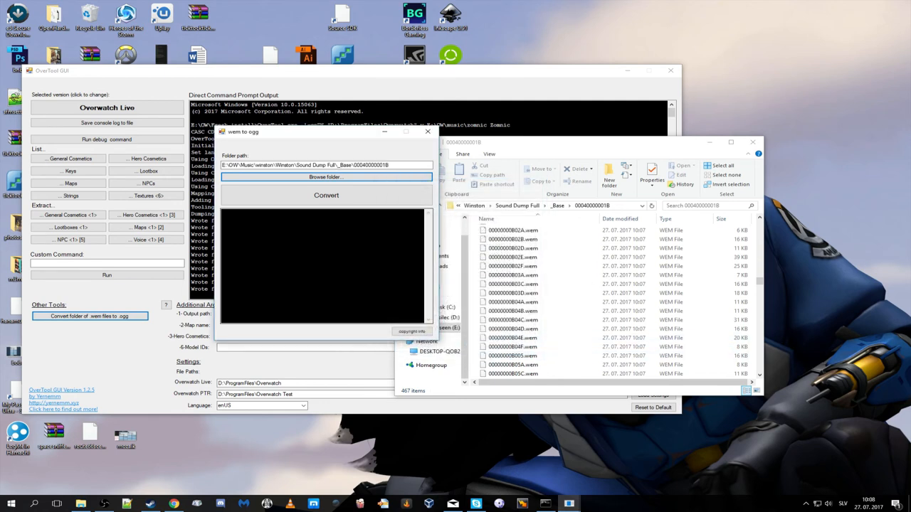
{"action": "left_click", "coordinate": [326, 195]}
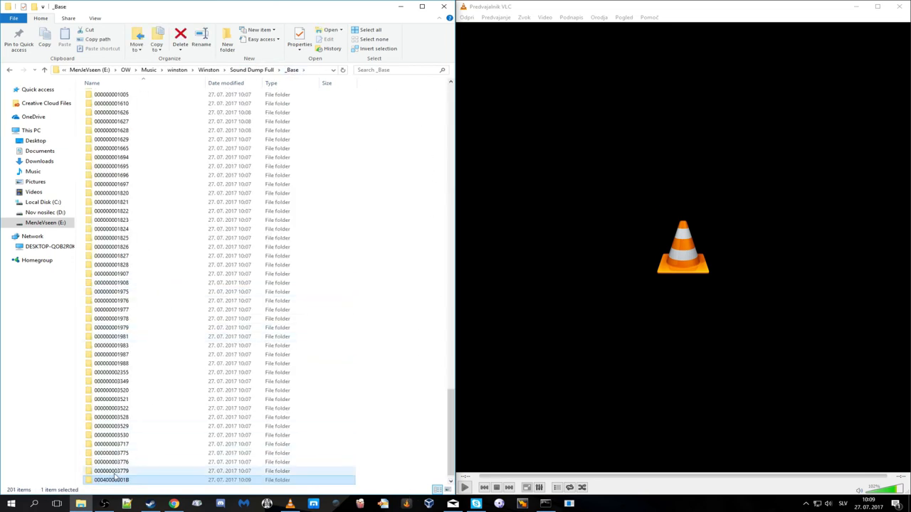
{"action": "mouse_move", "coordinate": [112, 480]}
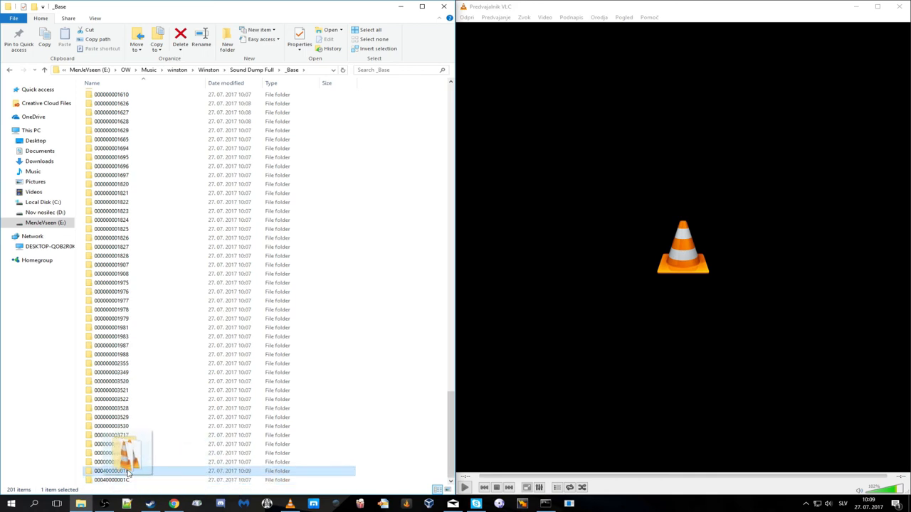
{"action": "double_click", "coordinate": [114, 470]}
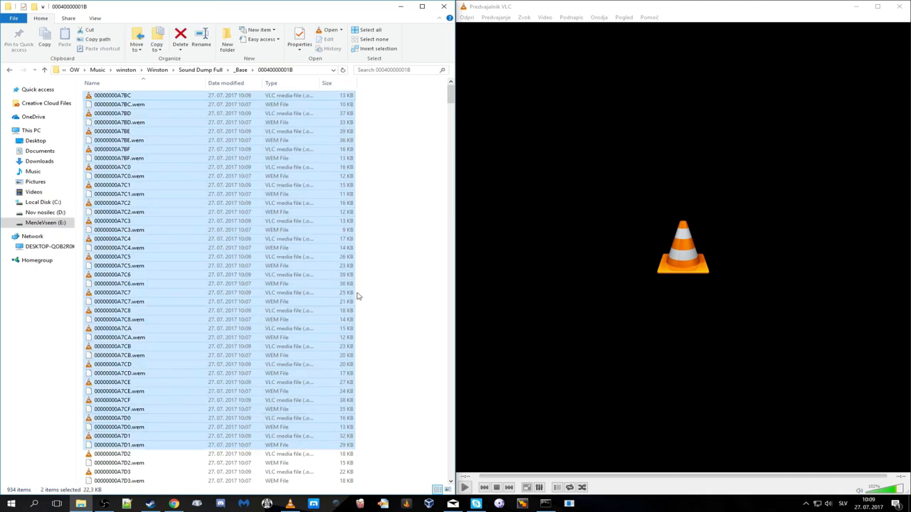
{"action": "scroll", "scroll_direction": "down", "scroll_amount": 3}
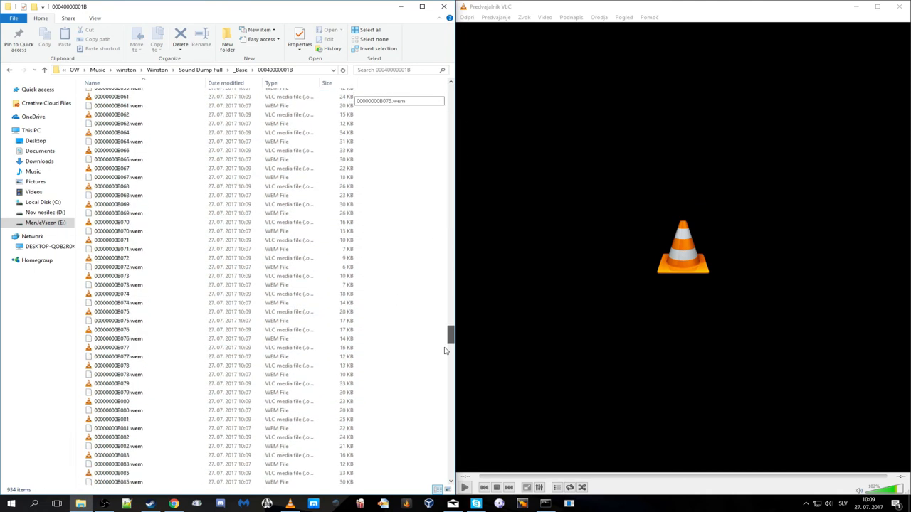
{"action": "left_click", "coordinate": [112, 321]}
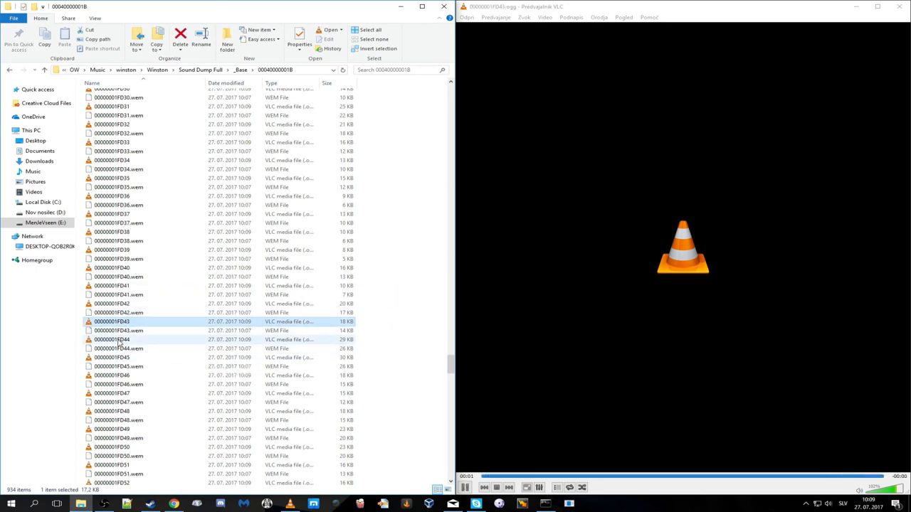
{"action": "left_click", "coordinate": [112, 340]}
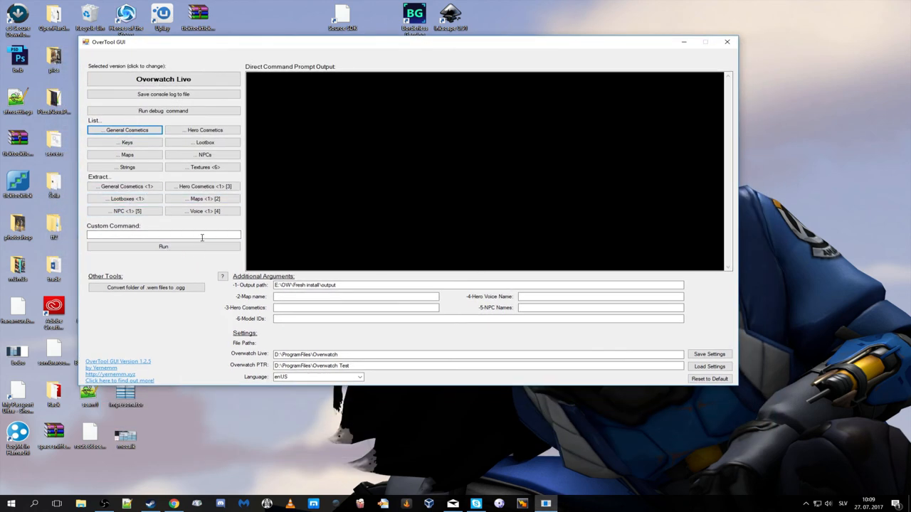
{"action": "left_click", "coordinate": [202, 166]}
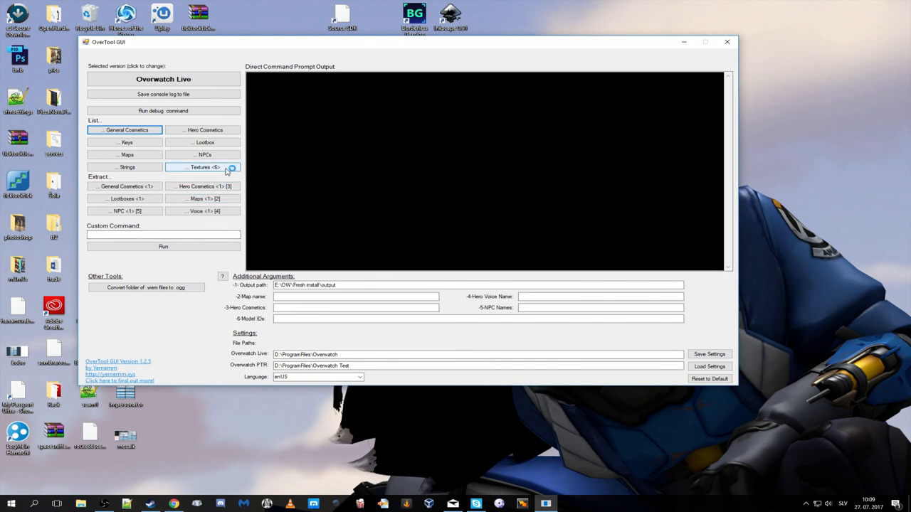